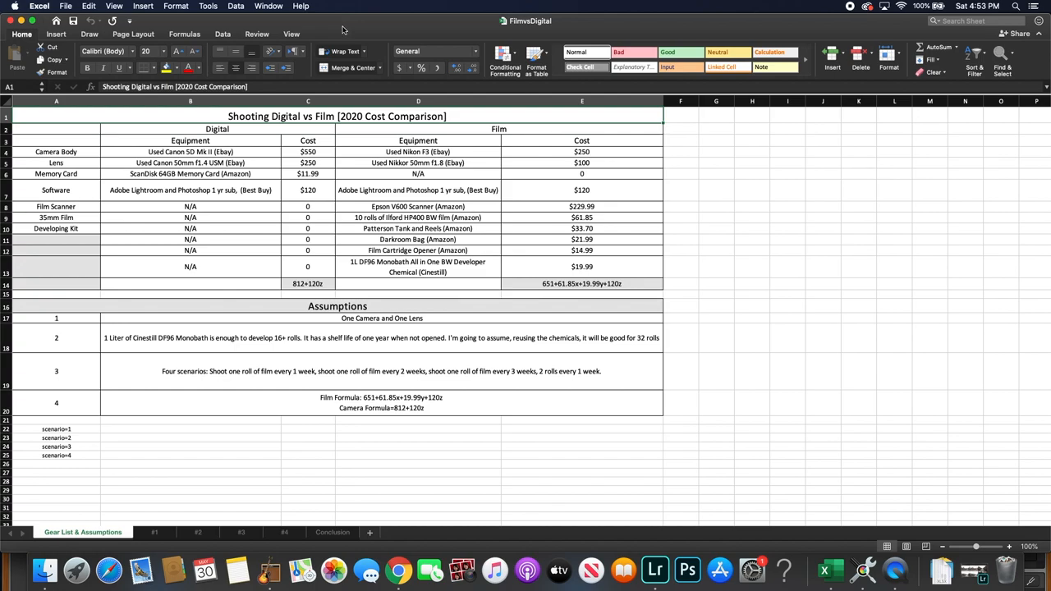
{"action": "mouse_move", "coordinate": [342, 31]}
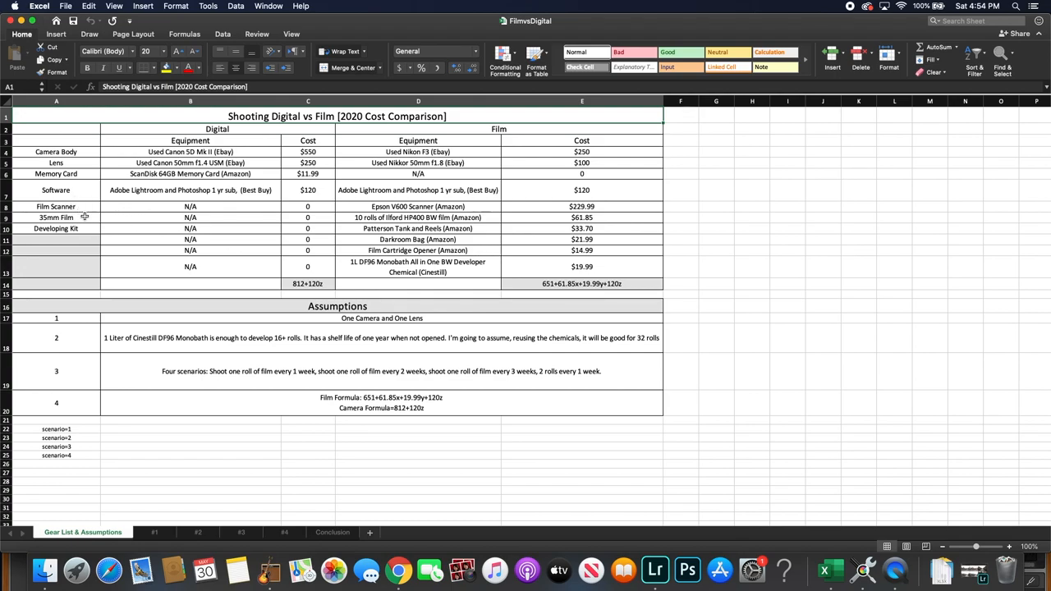
{"action": "mouse_move", "coordinate": [82, 229]}
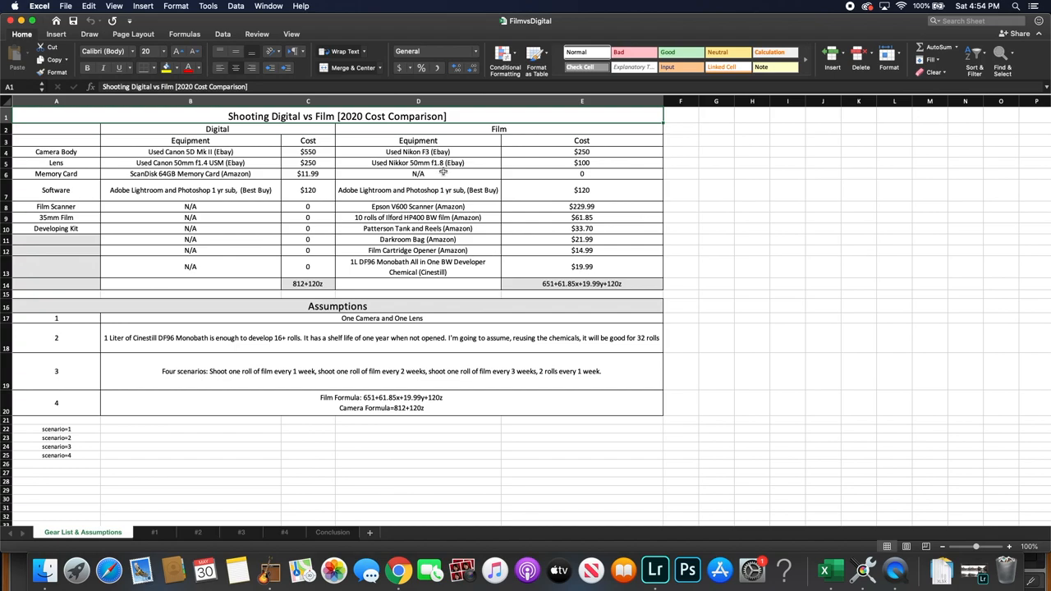
{"action": "mouse_move", "coordinate": [444, 172]}
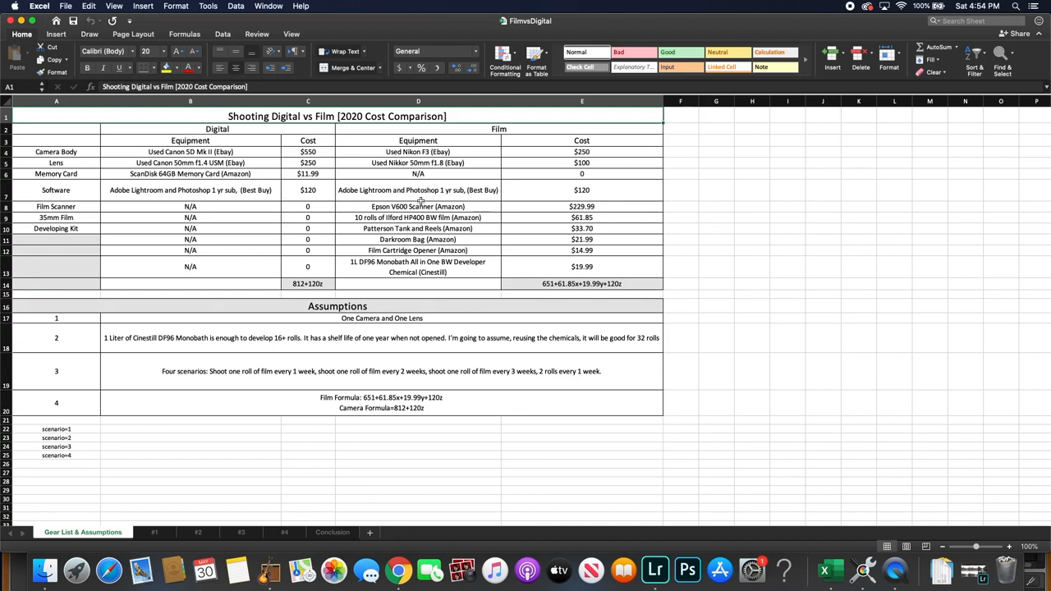
{"action": "mouse_move", "coordinate": [420, 203]}
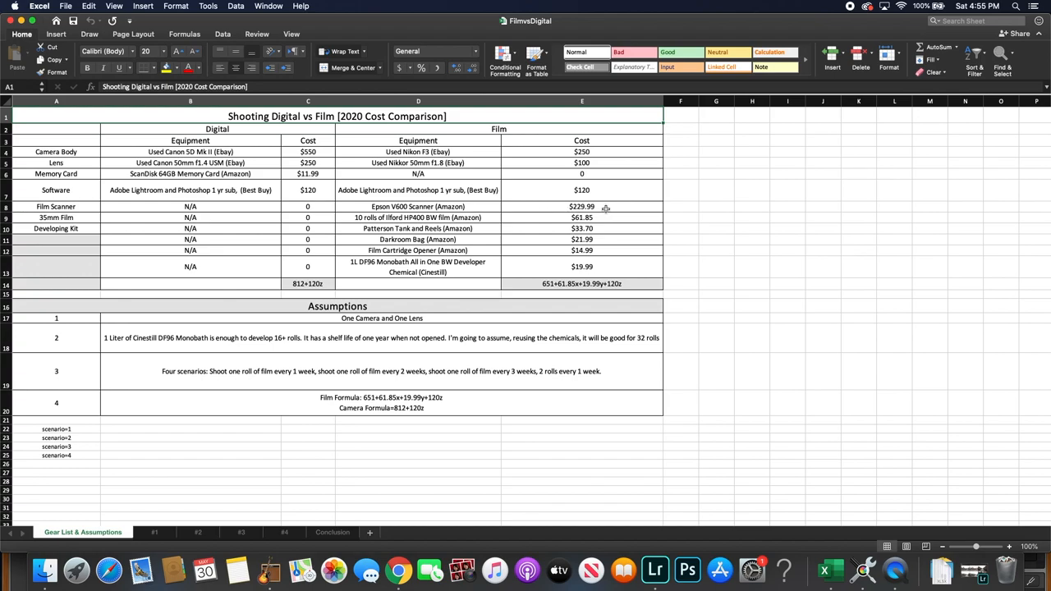
{"action": "mouse_move", "coordinate": [624, 203]}
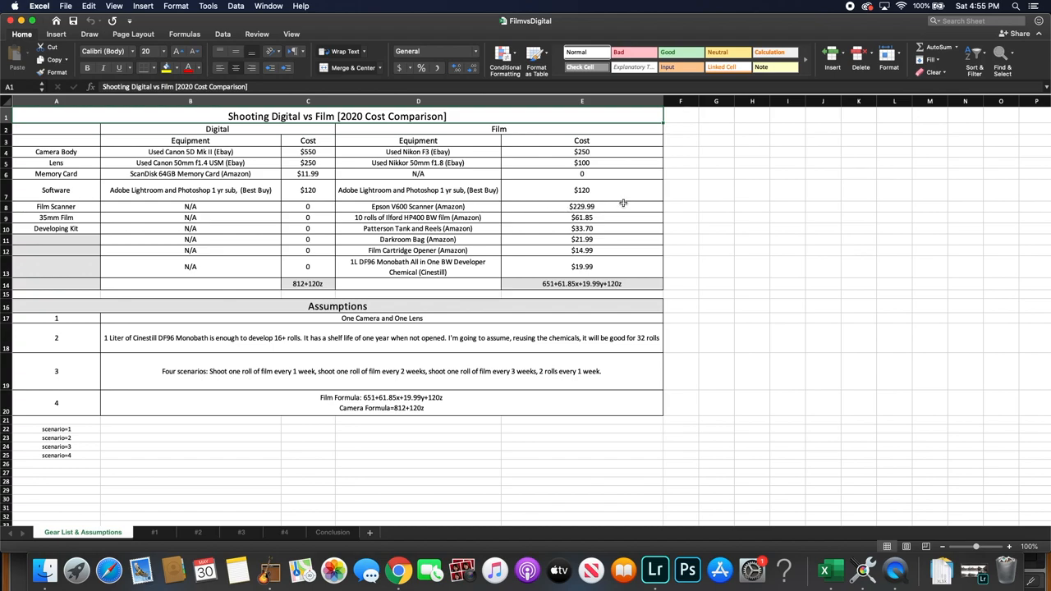
{"action": "mouse_move", "coordinate": [519, 207]}
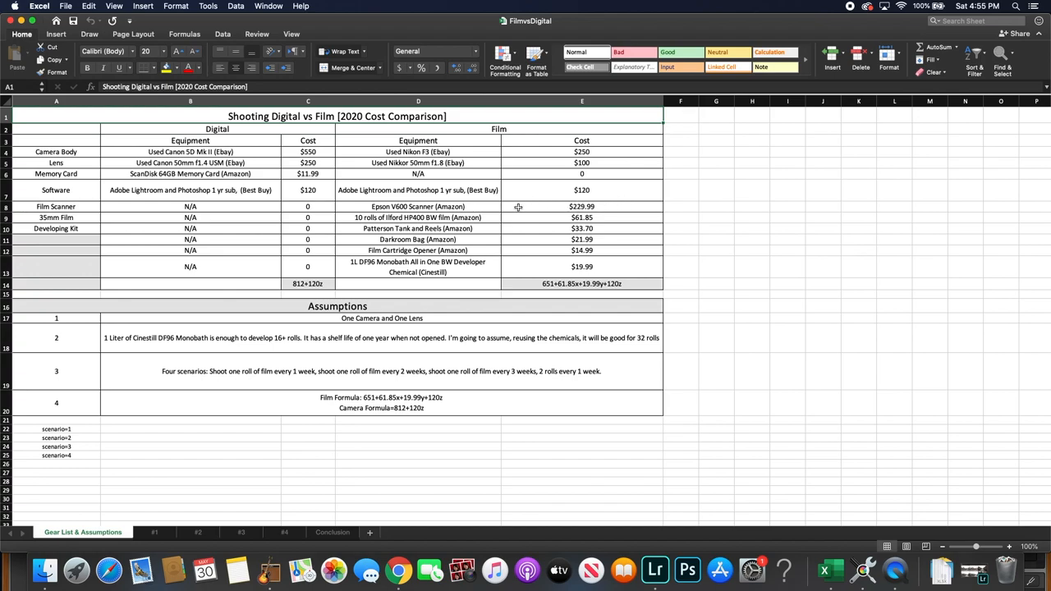
{"action": "mouse_move", "coordinate": [517, 207]}
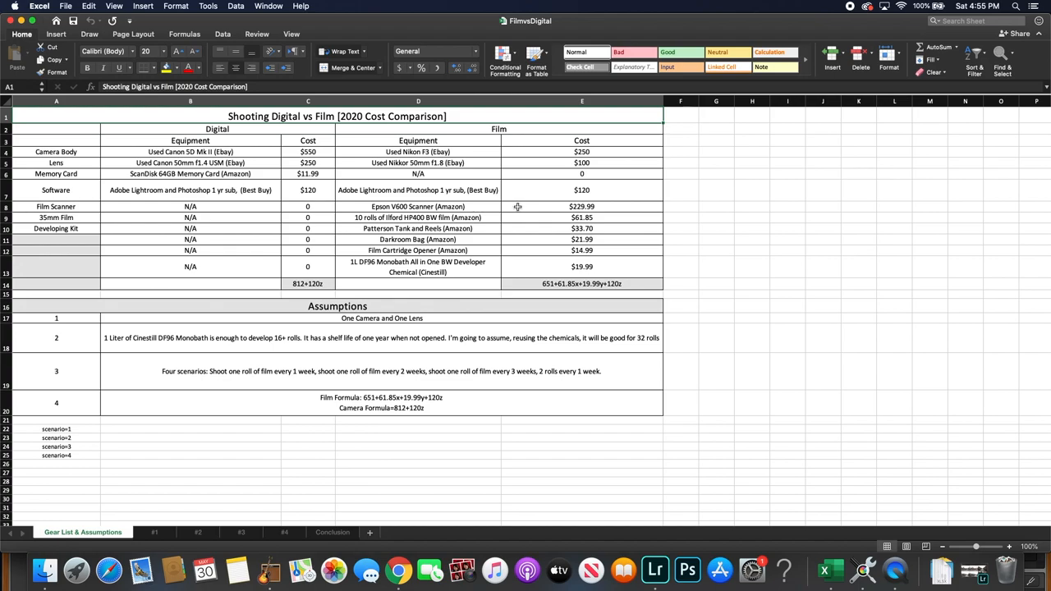
{"action": "mouse_move", "coordinate": [496, 217]}
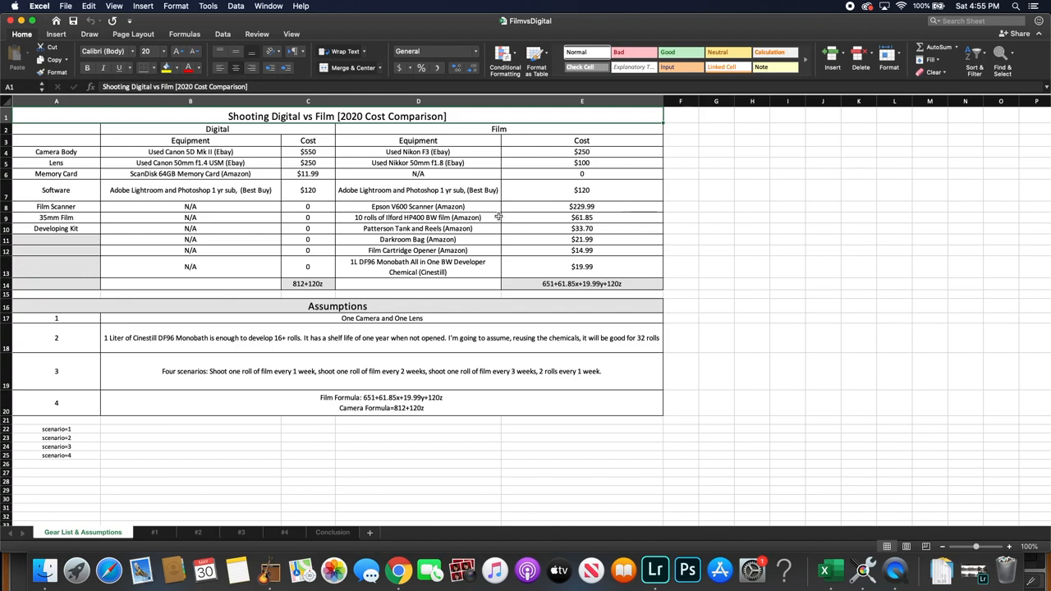
{"action": "mouse_move", "coordinate": [491, 216]}
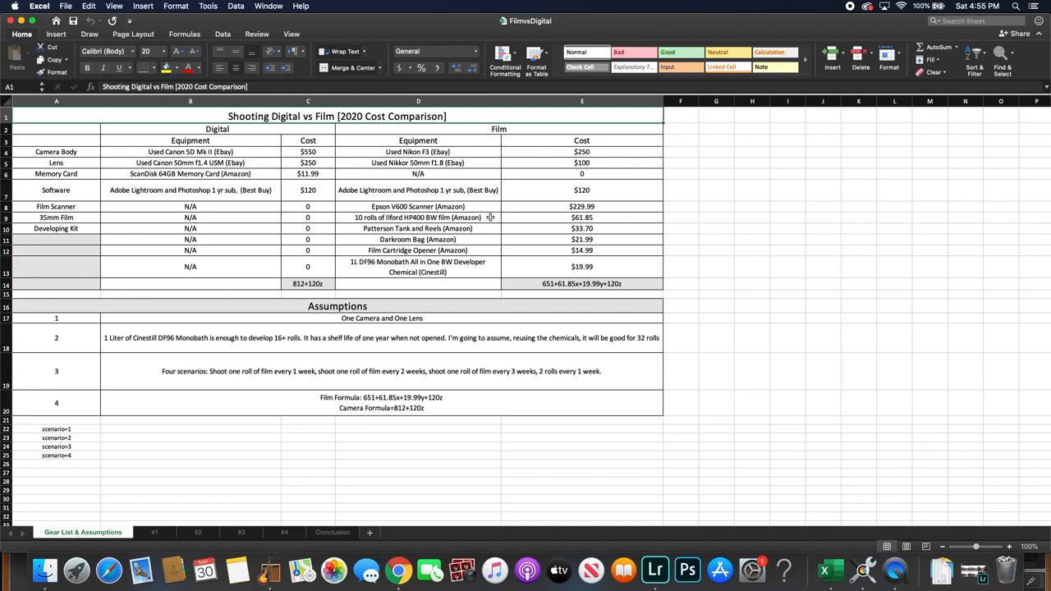
{"action": "mouse_move", "coordinate": [489, 217]}
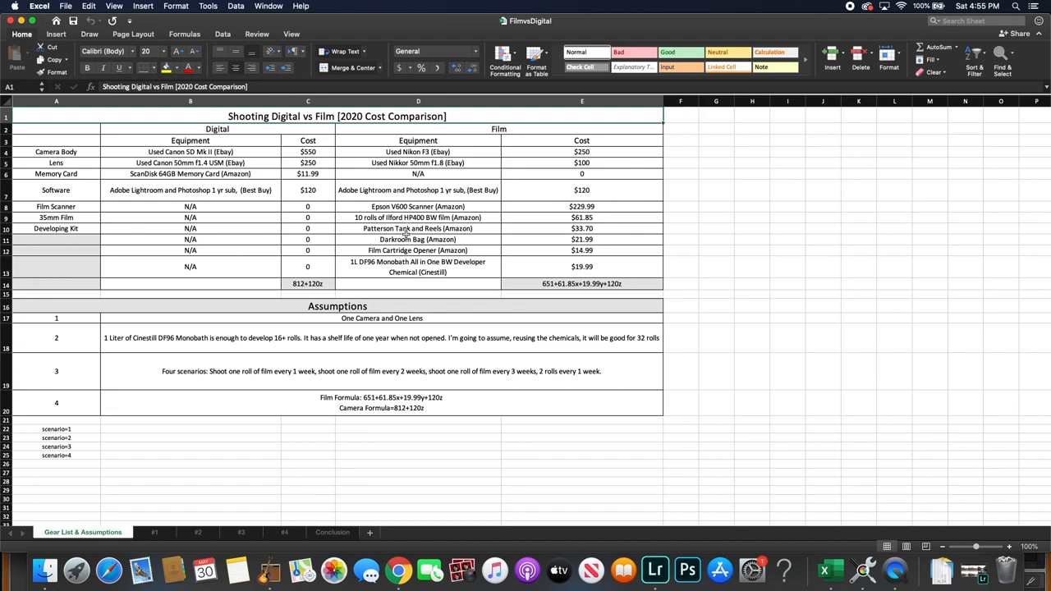
{"action": "mouse_move", "coordinate": [407, 238]}
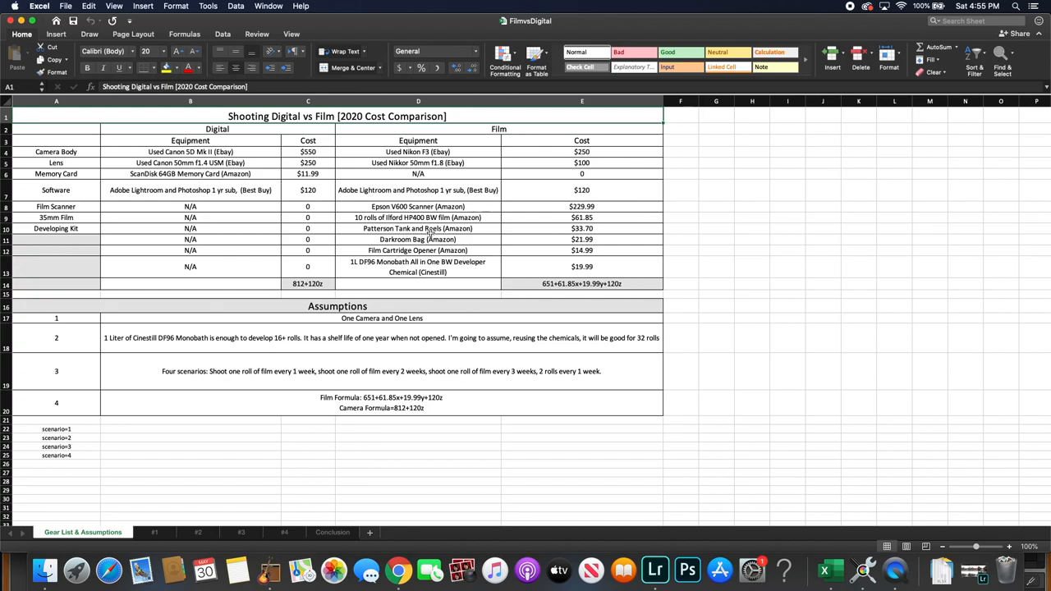
{"action": "mouse_move", "coordinate": [583, 228]}
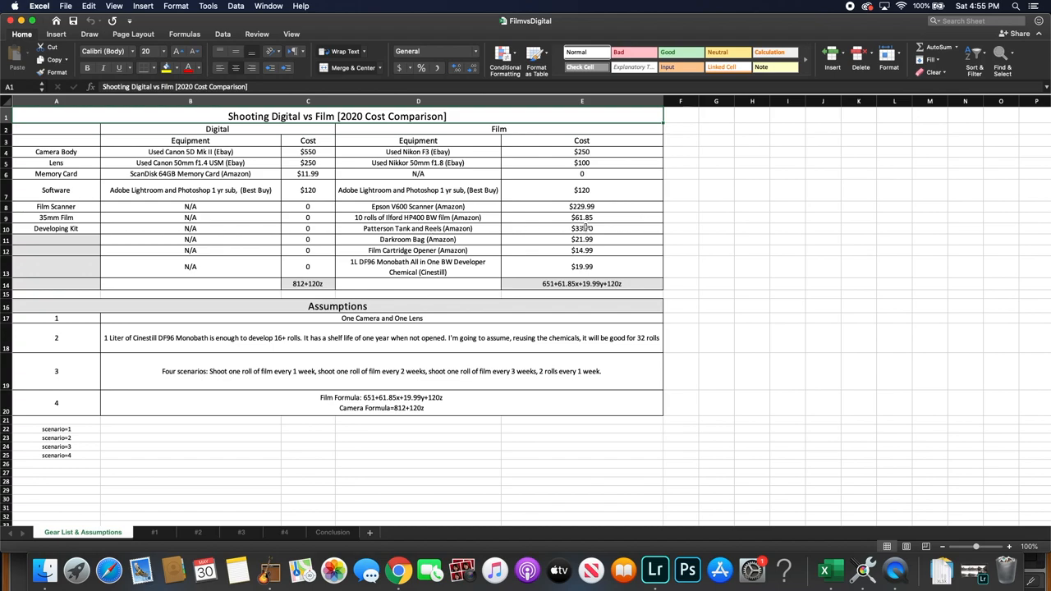
{"action": "mouse_move", "coordinate": [600, 226]}
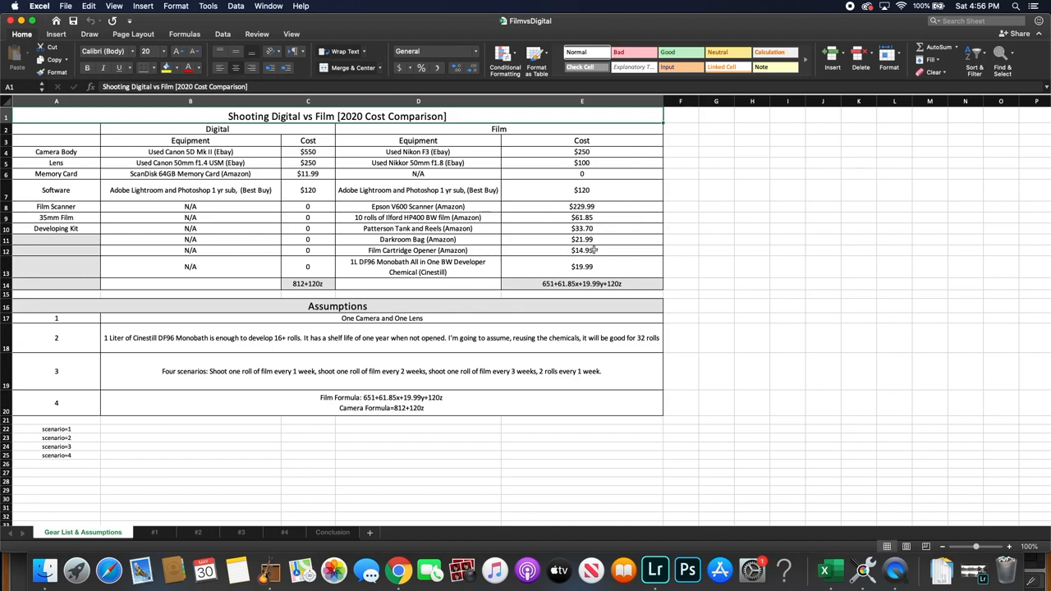
{"action": "mouse_move", "coordinate": [398, 255]}
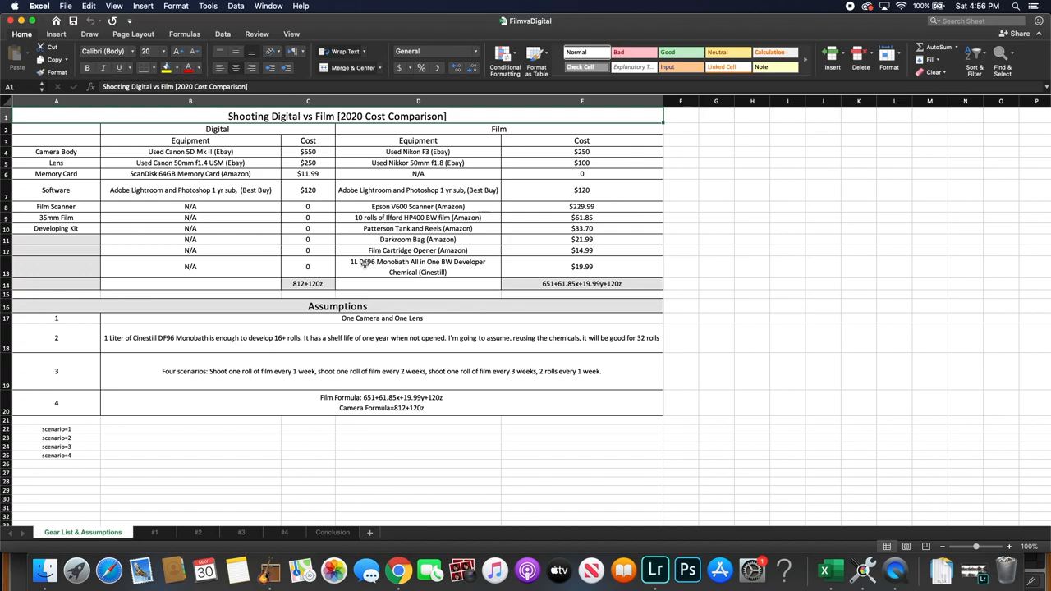
{"action": "mouse_move", "coordinate": [371, 273]}
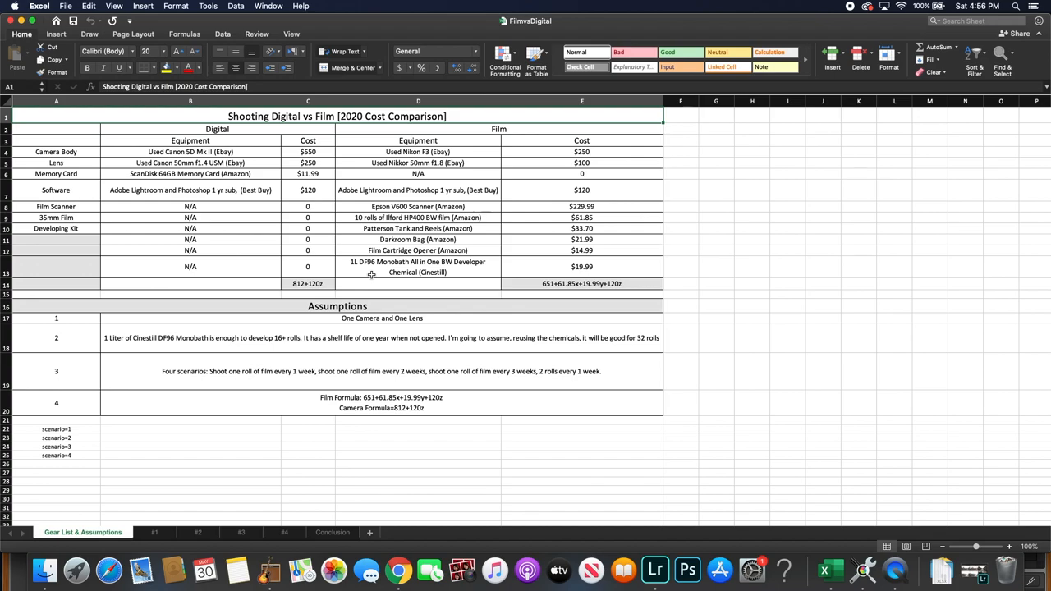
{"action": "mouse_move", "coordinate": [450, 266]}
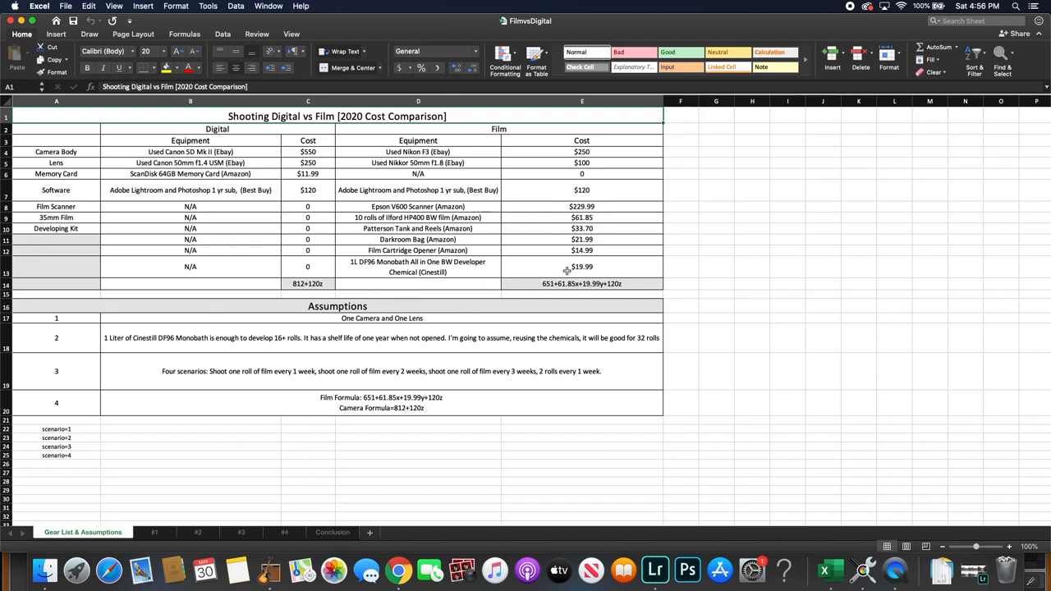
{"action": "mouse_move", "coordinate": [503, 289]}
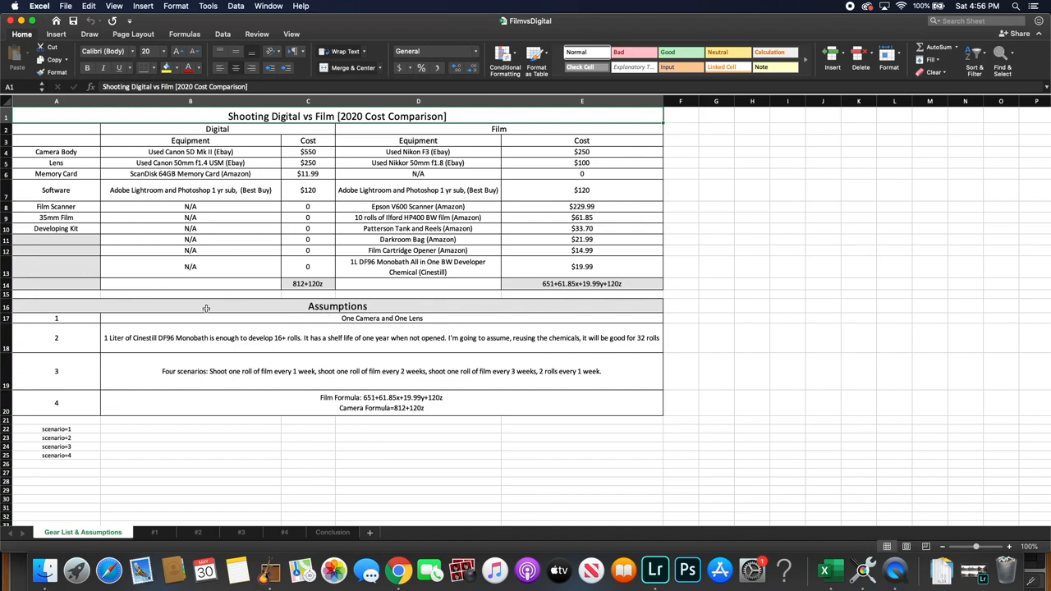
{"action": "mouse_move", "coordinate": [143, 313]}
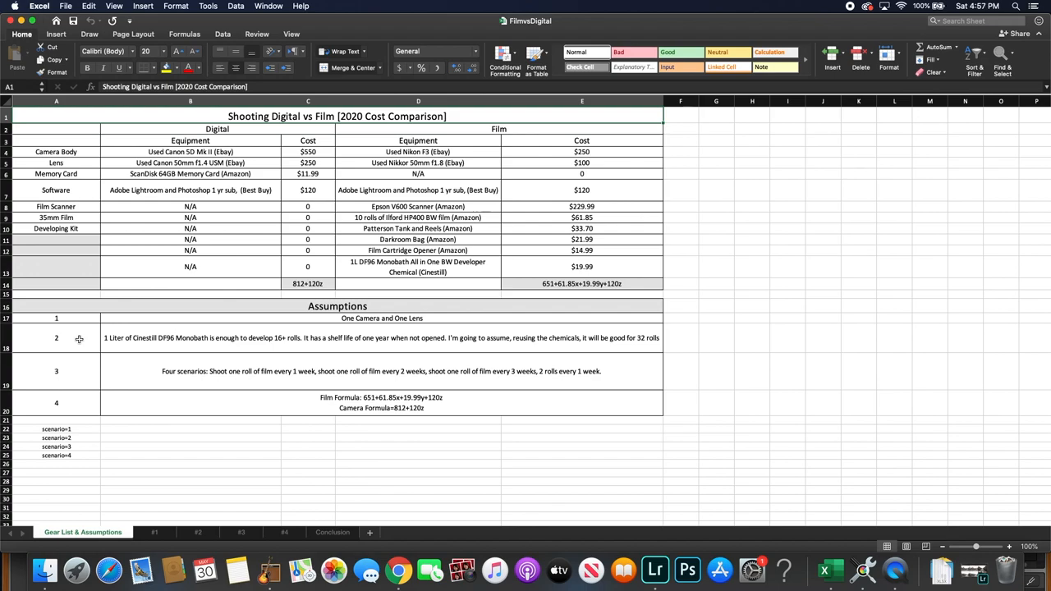
{"action": "mouse_move", "coordinate": [325, 350]}
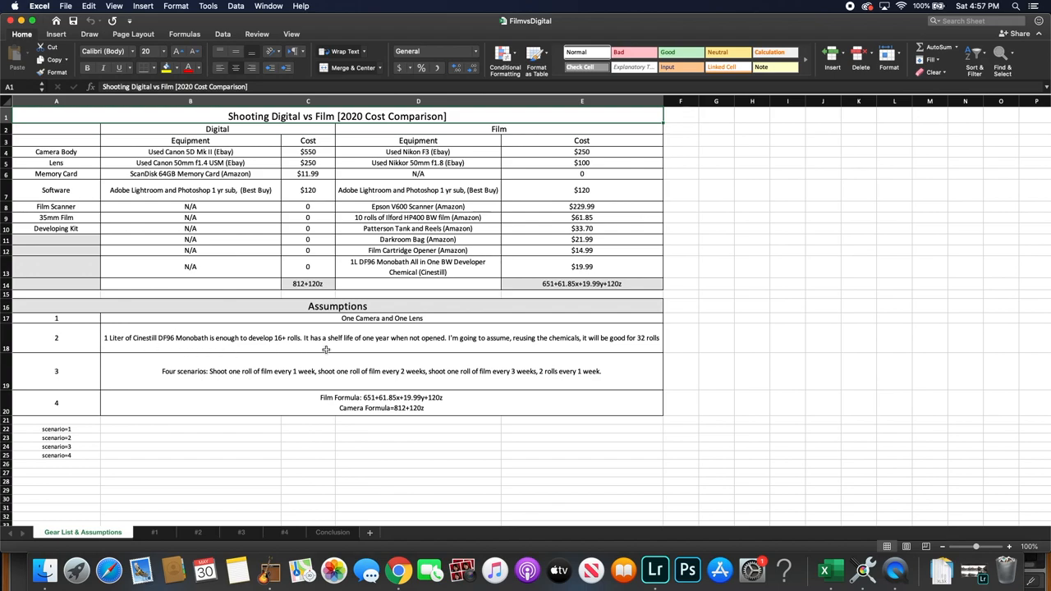
{"action": "mouse_move", "coordinate": [224, 351]}
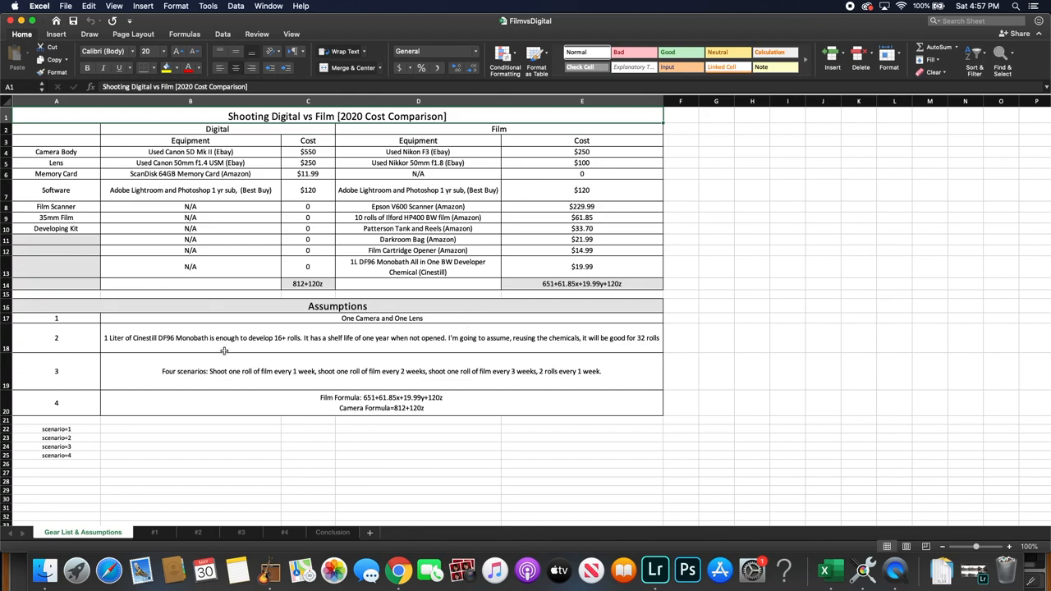
{"action": "mouse_move", "coordinate": [266, 345]}
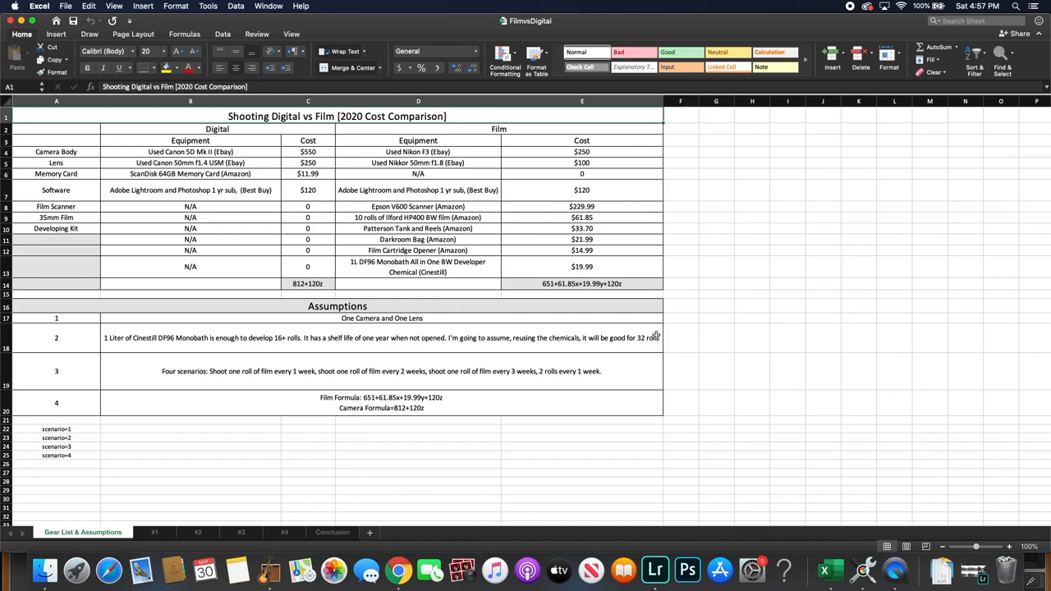
{"action": "mouse_move", "coordinate": [588, 332]}
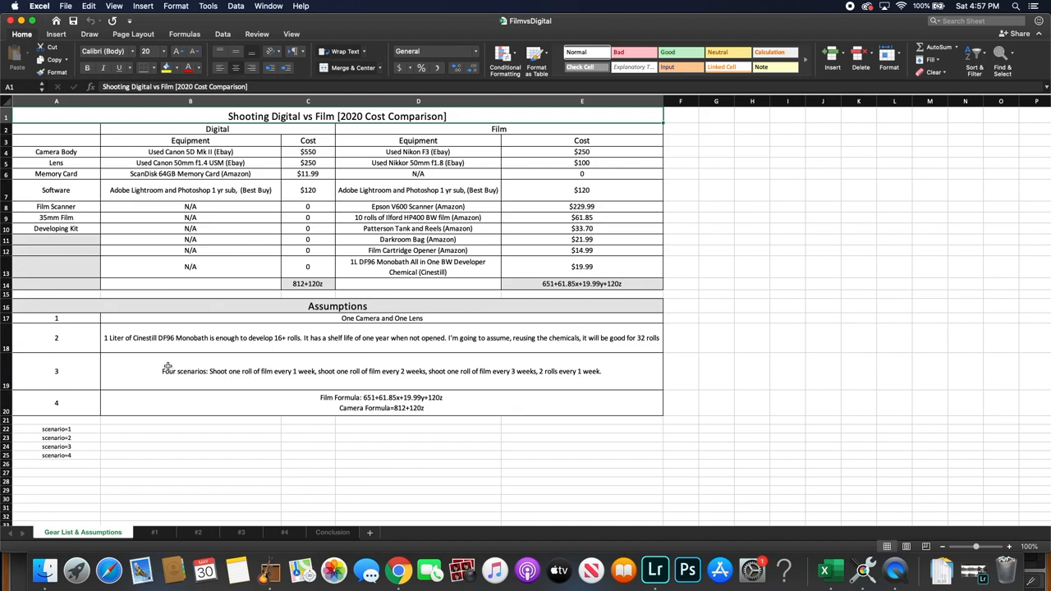
{"action": "mouse_move", "coordinate": [92, 375]}
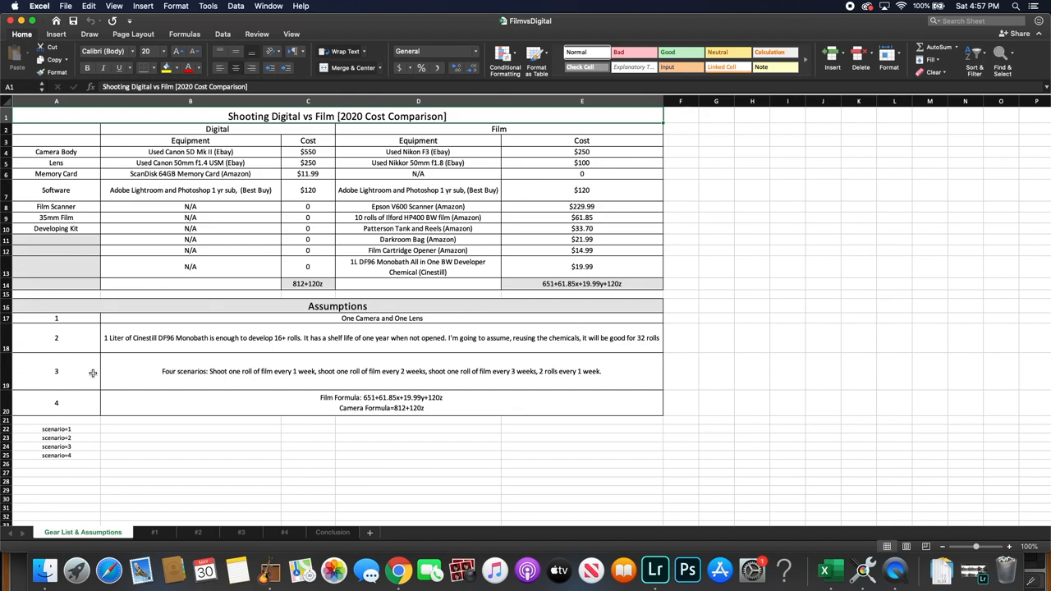
{"action": "mouse_move", "coordinate": [159, 381]}
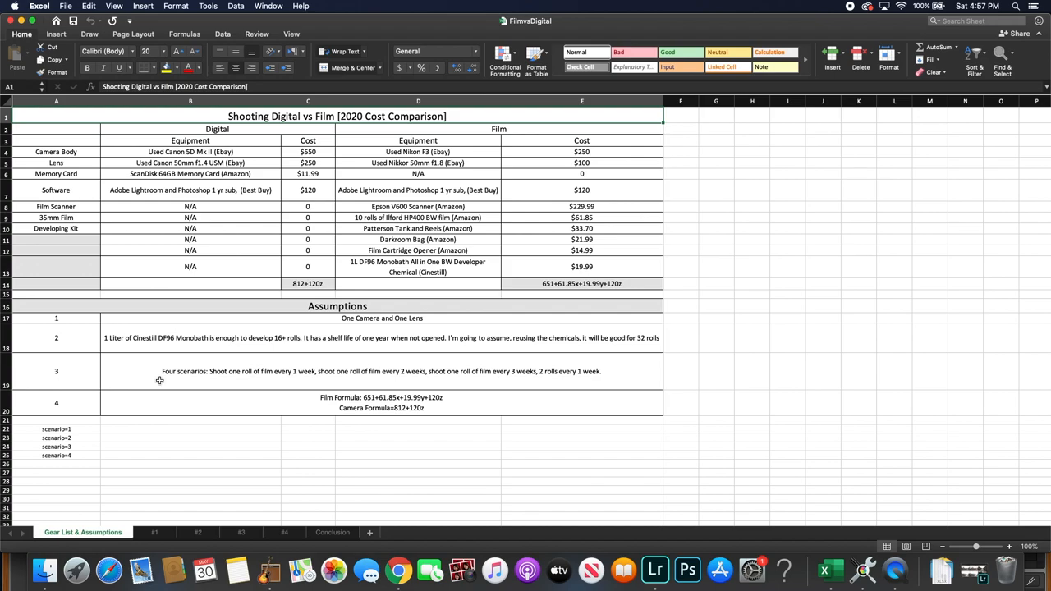
{"action": "mouse_move", "coordinate": [217, 381]}
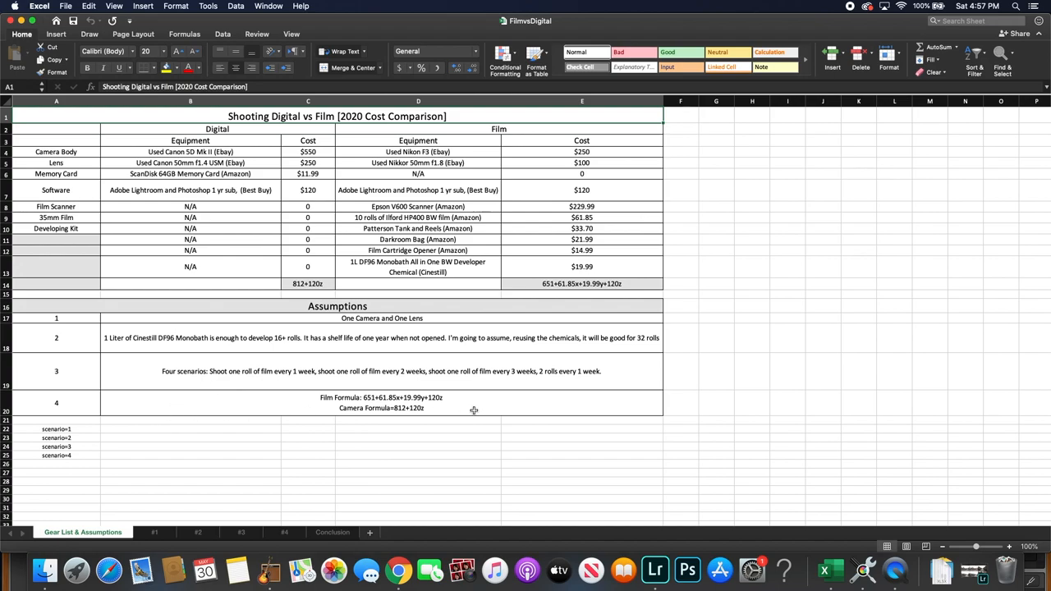
{"action": "mouse_move", "coordinate": [607, 394]}
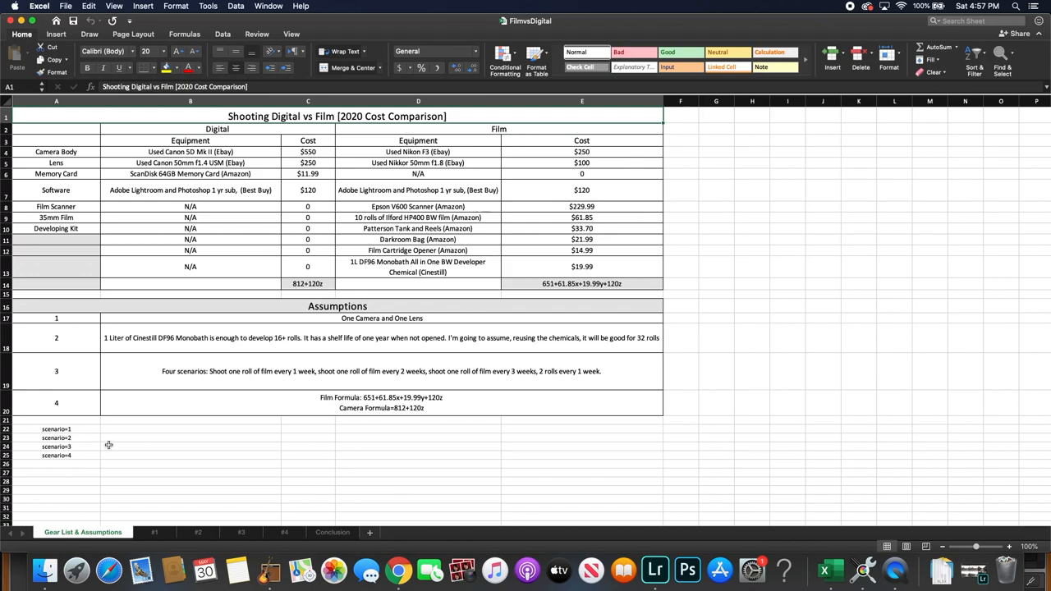
{"action": "mouse_move", "coordinate": [134, 476]}
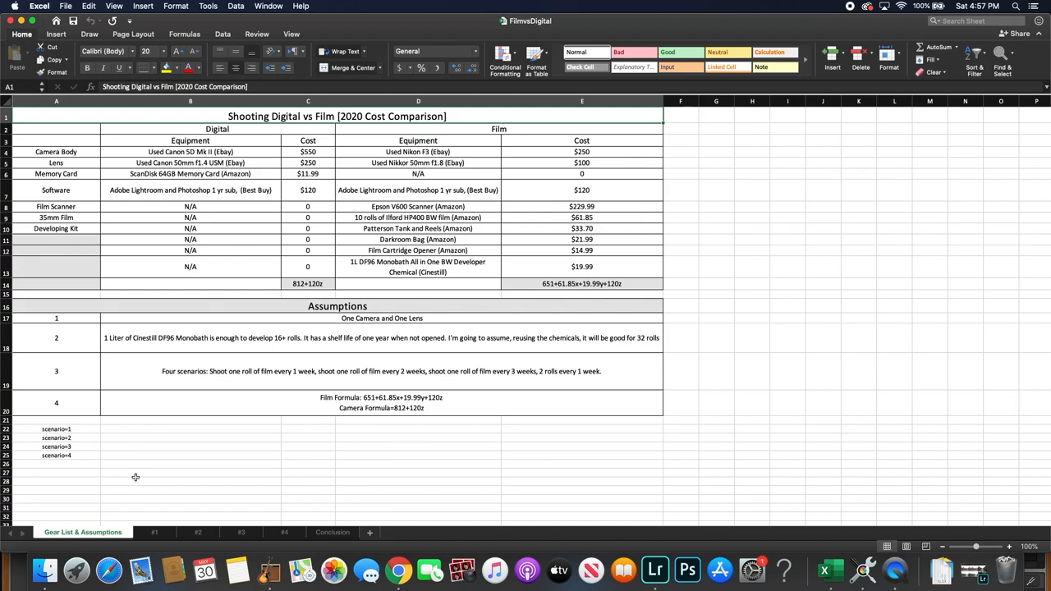
Show the '#1' scenario sheet charting costs at one roll per week
{"action": "left_click", "coordinate": [151, 532]}
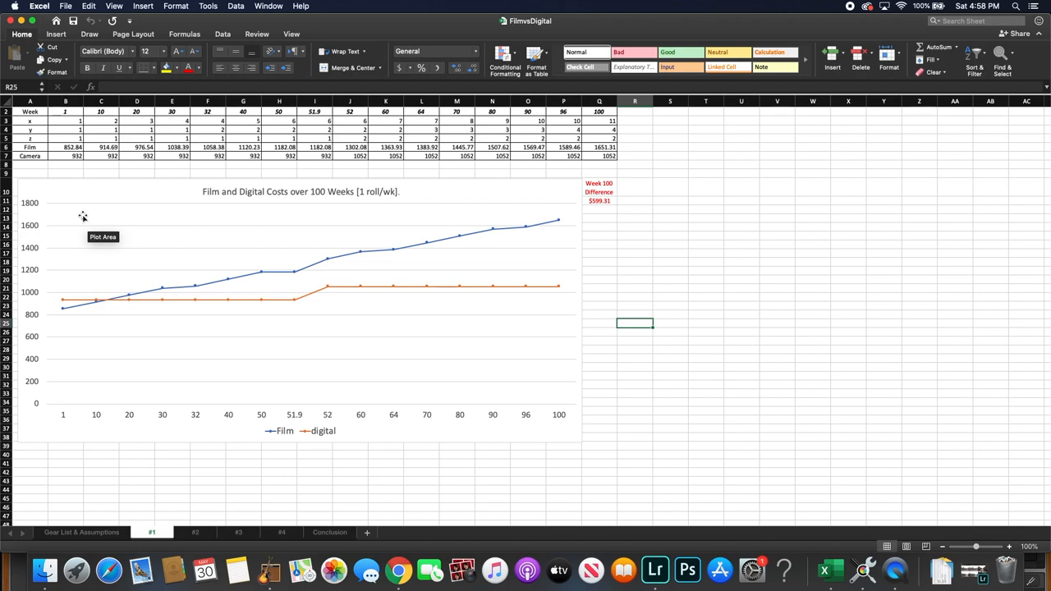
{"action": "mouse_move", "coordinate": [86, 308]}
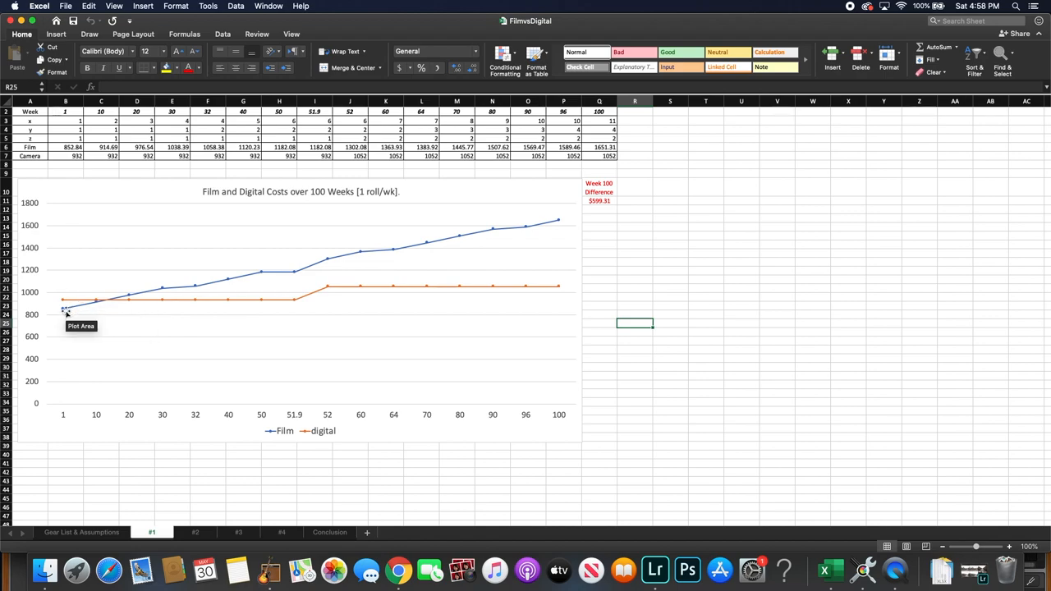
{"action": "mouse_move", "coordinate": [105, 304]}
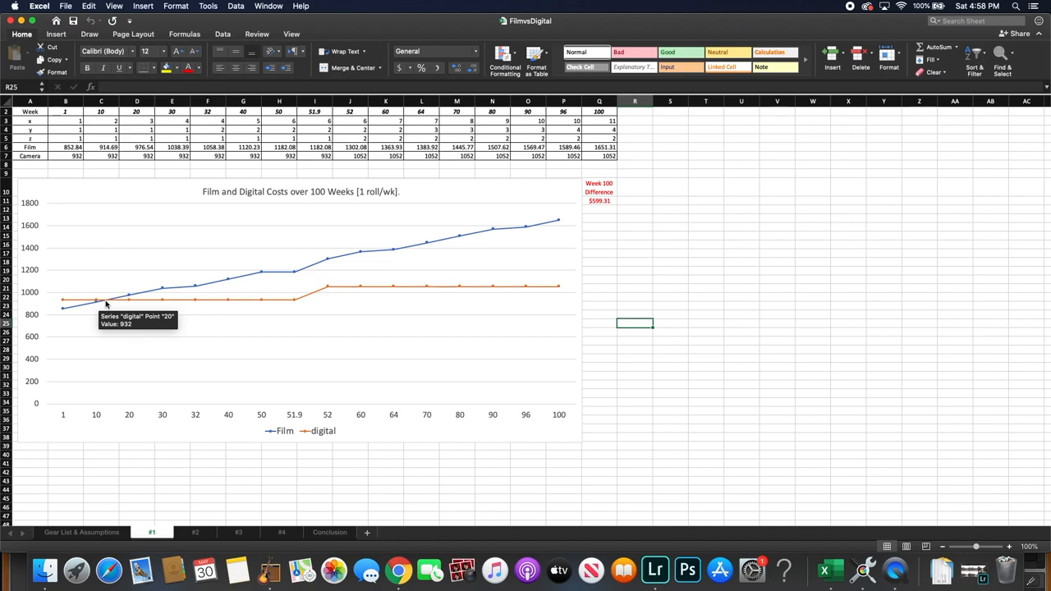
{"action": "mouse_move", "coordinate": [128, 299]}
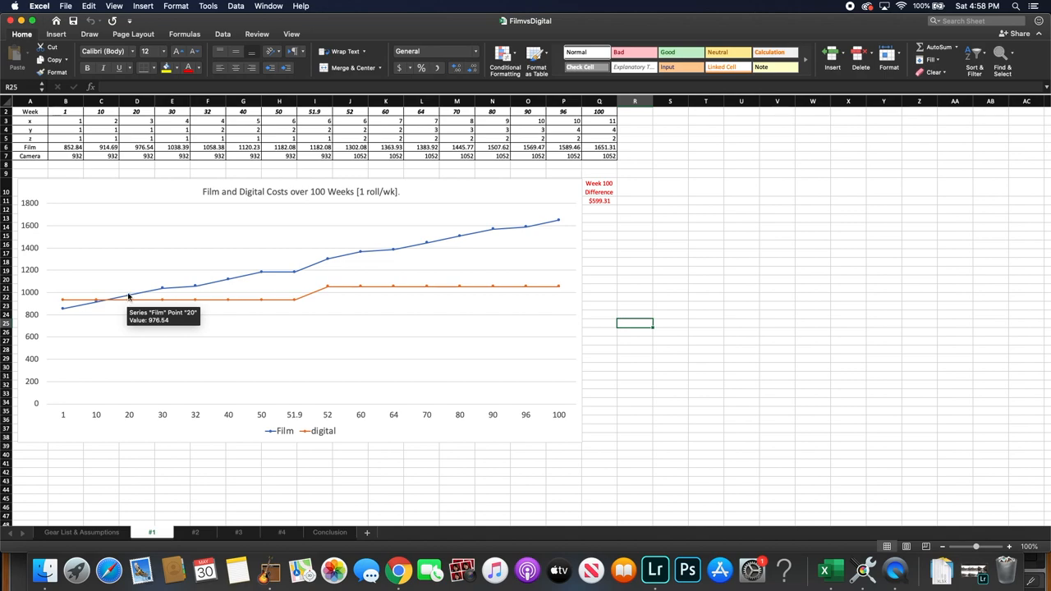
{"action": "mouse_move", "coordinate": [132, 297]}
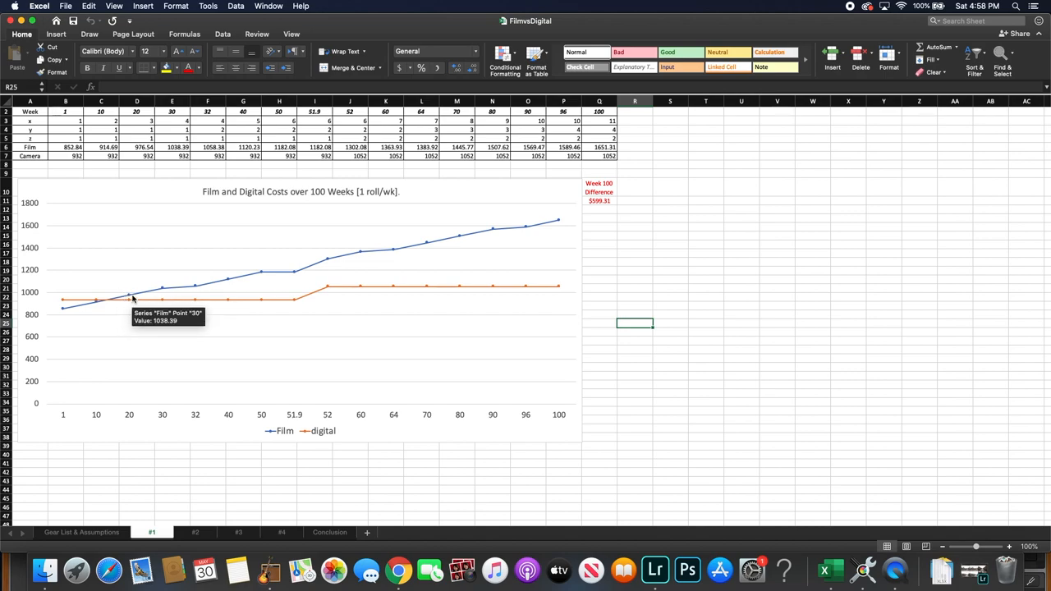
{"action": "mouse_move", "coordinate": [128, 298]}
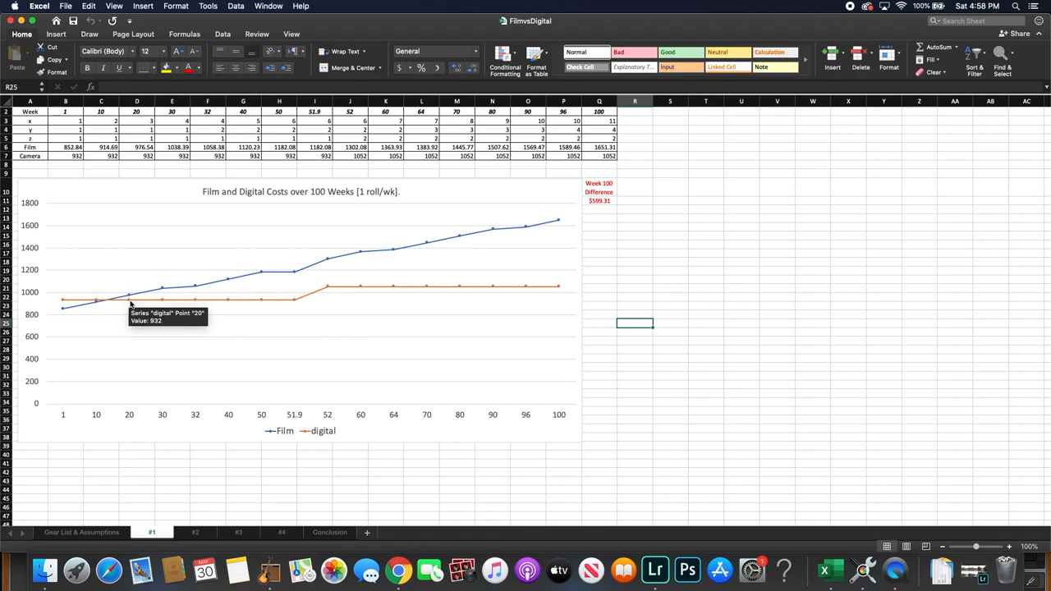
{"action": "mouse_move", "coordinate": [190, 292]}
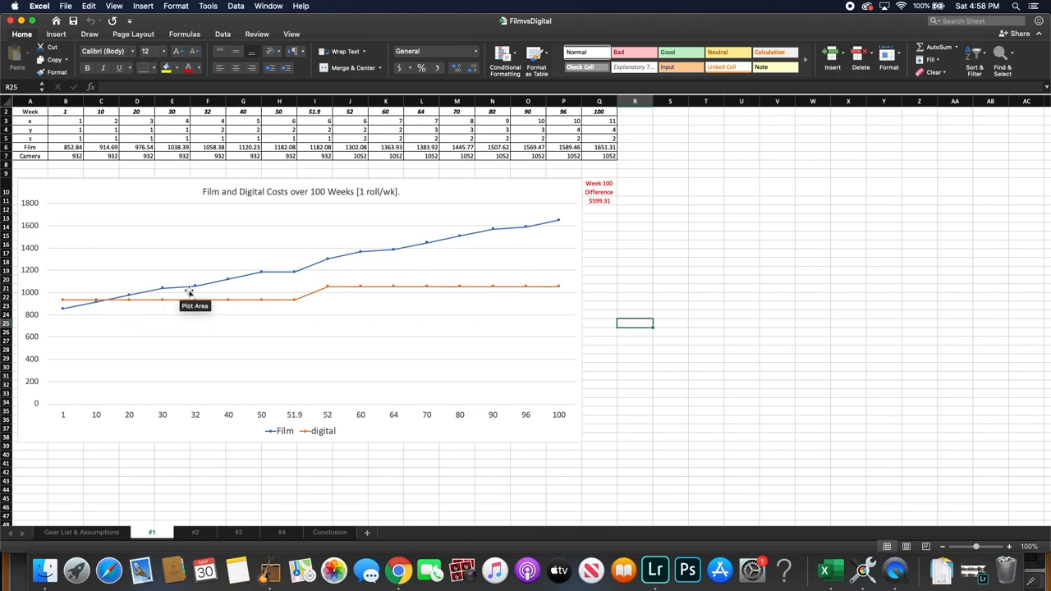
{"action": "mouse_move", "coordinate": [371, 258]}
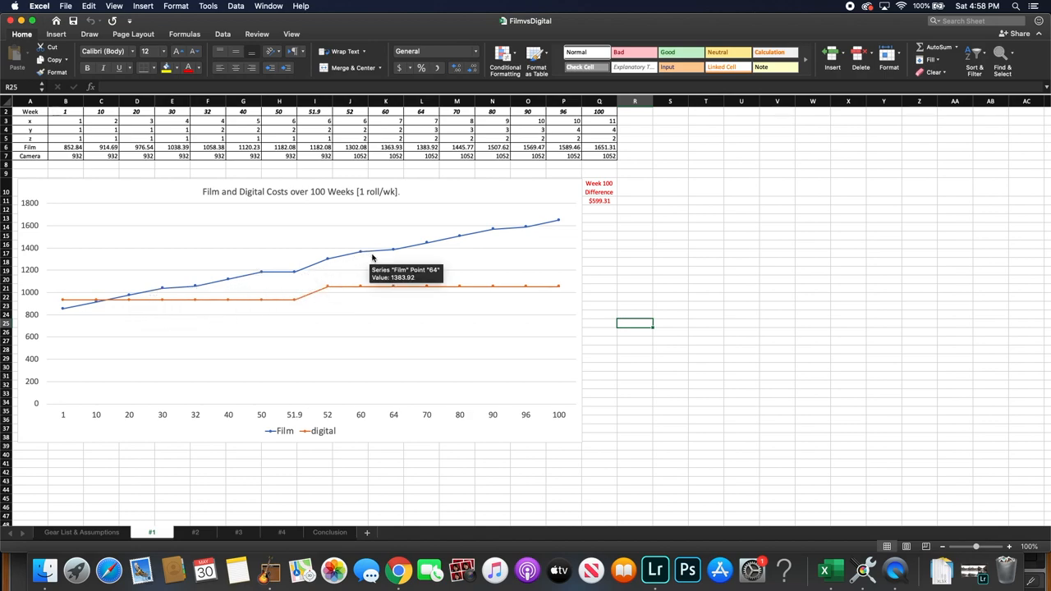
{"action": "mouse_move", "coordinate": [555, 230]}
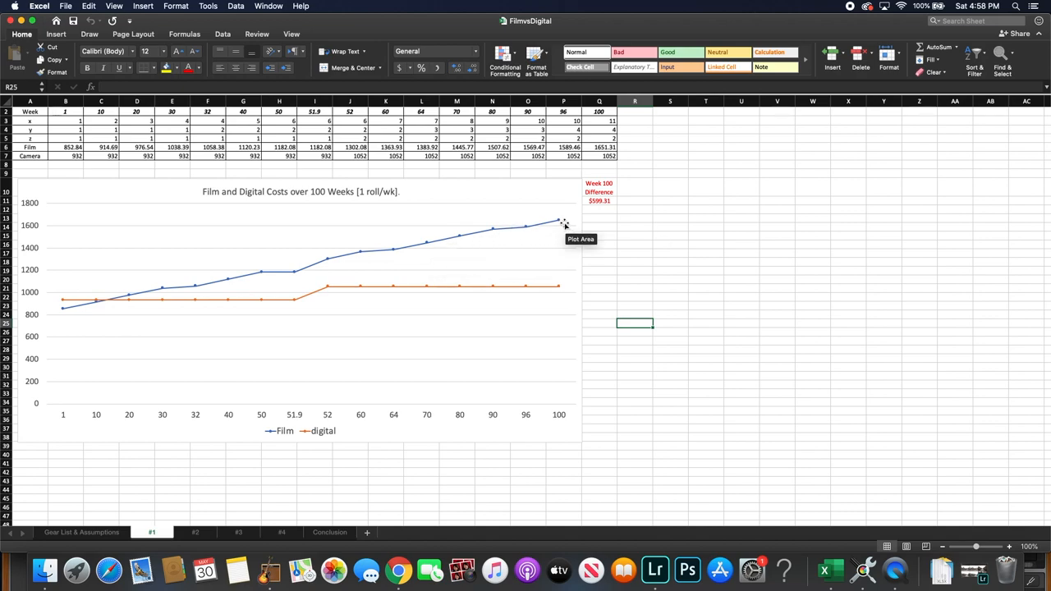
{"action": "mouse_move", "coordinate": [604, 203]}
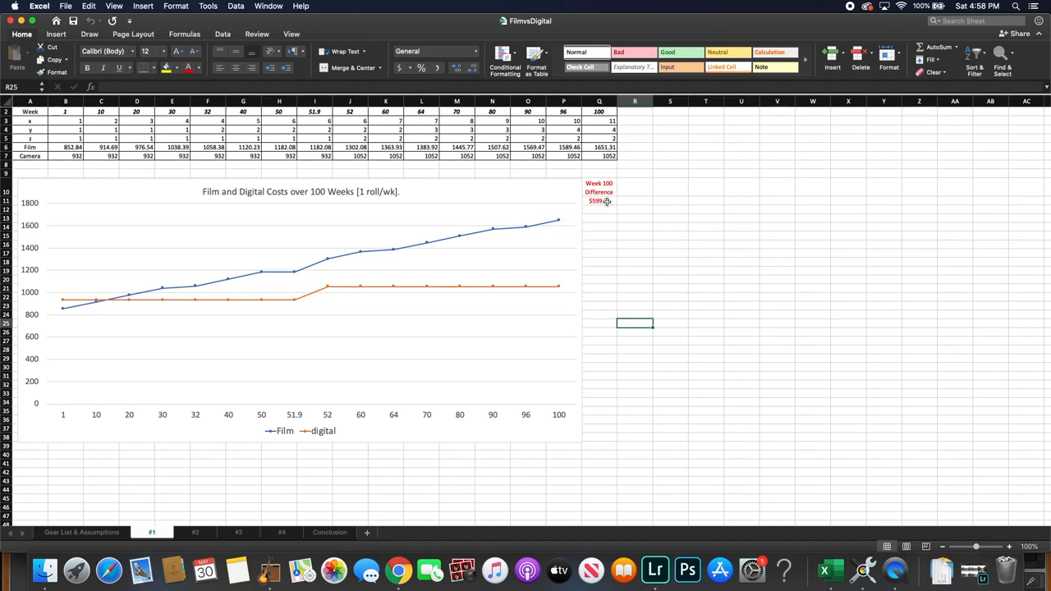
{"action": "mouse_move", "coordinate": [138, 427]}
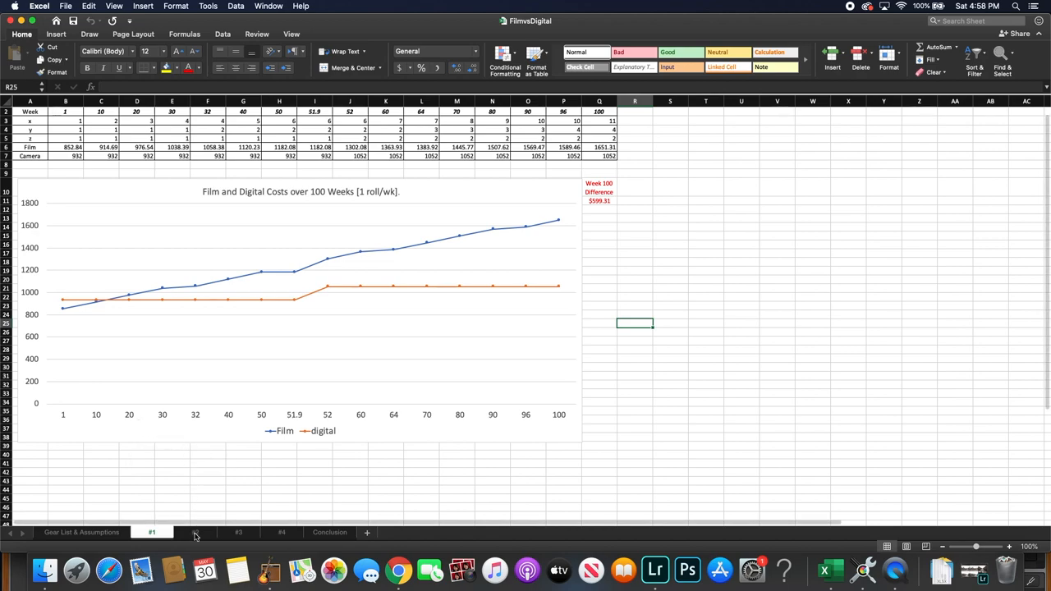
Review the '#2' scenario sheet, then move on to the '#3' scenario sheet
{"action": "left_click", "coordinate": [195, 532]}
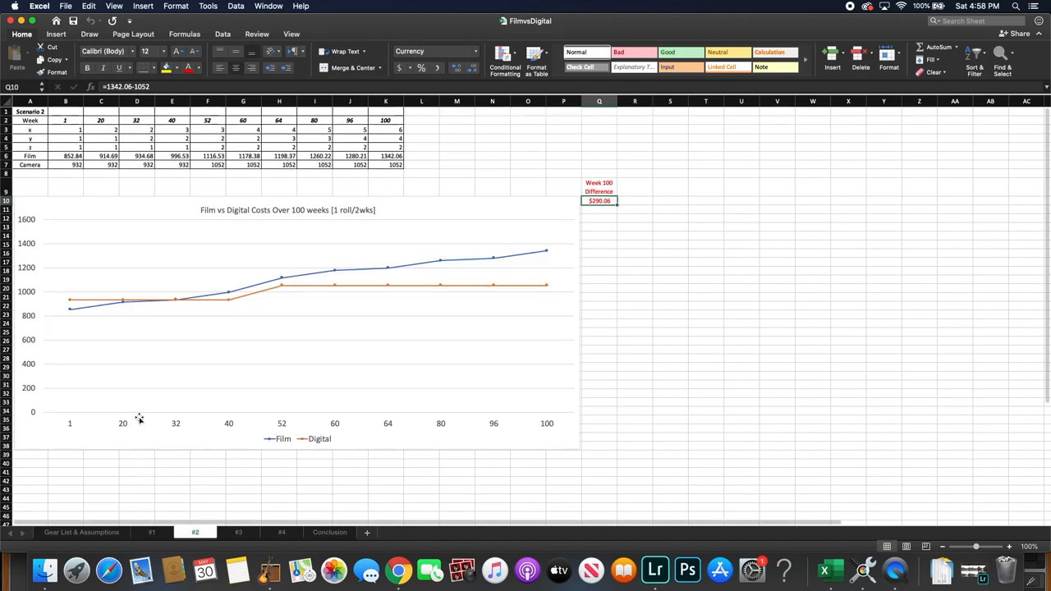
{"action": "mouse_move", "coordinate": [138, 381]}
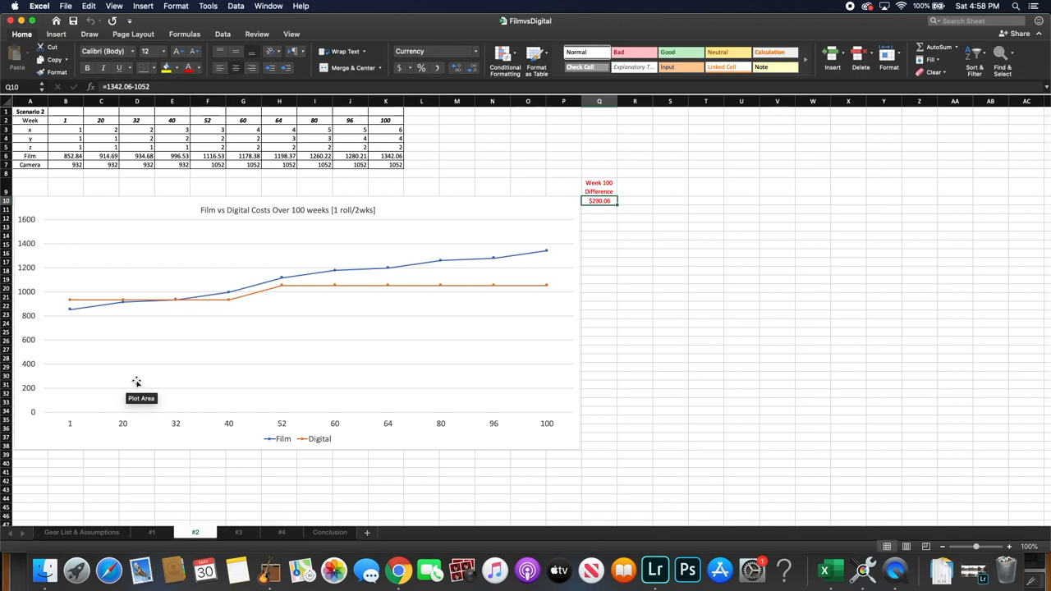
{"action": "mouse_move", "coordinate": [173, 305]}
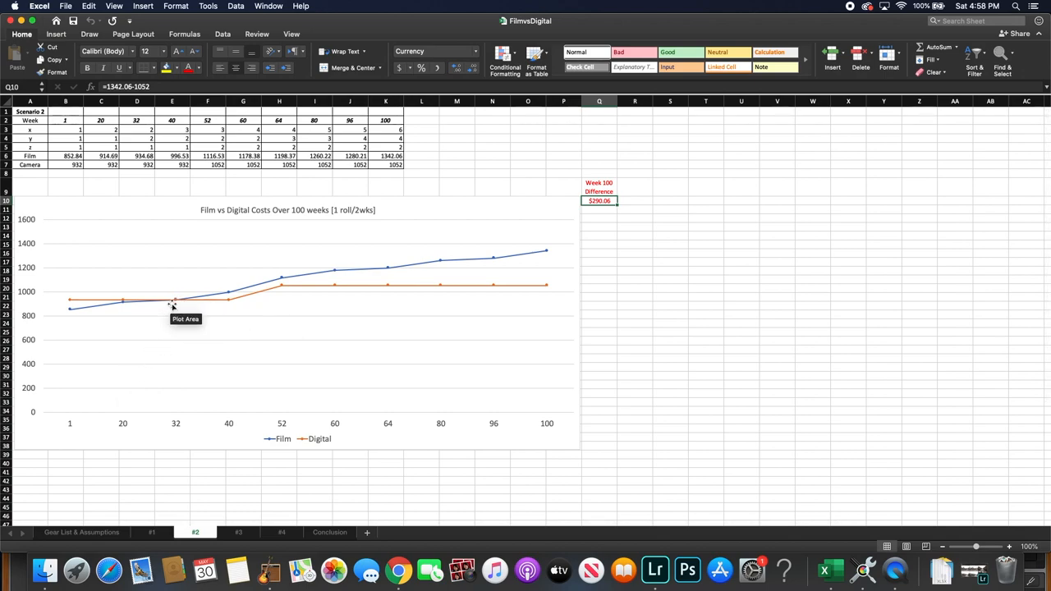
{"action": "mouse_move", "coordinate": [174, 299]}
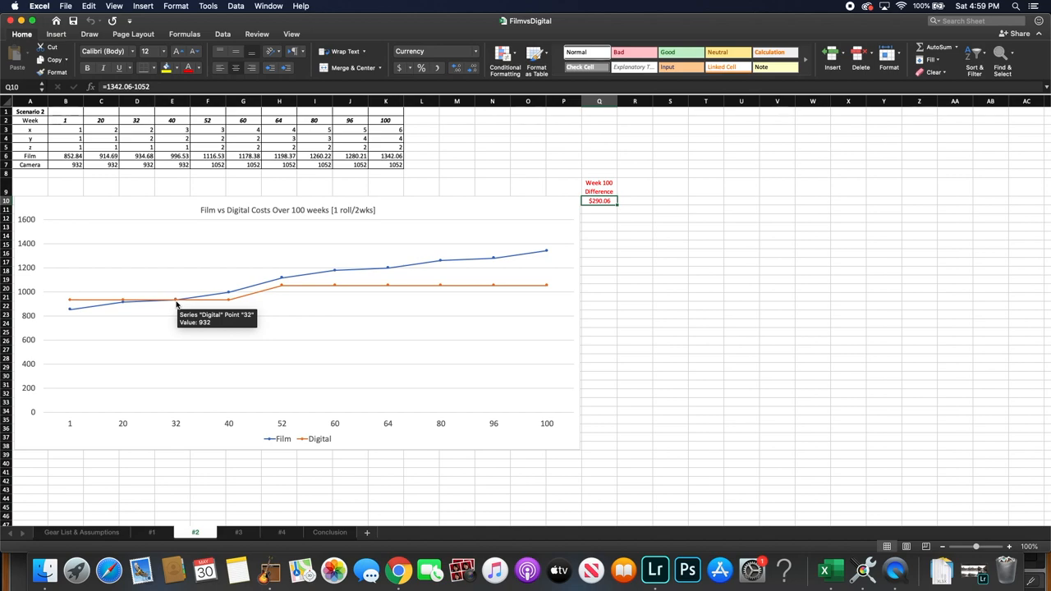
{"action": "mouse_move", "coordinate": [181, 302]}
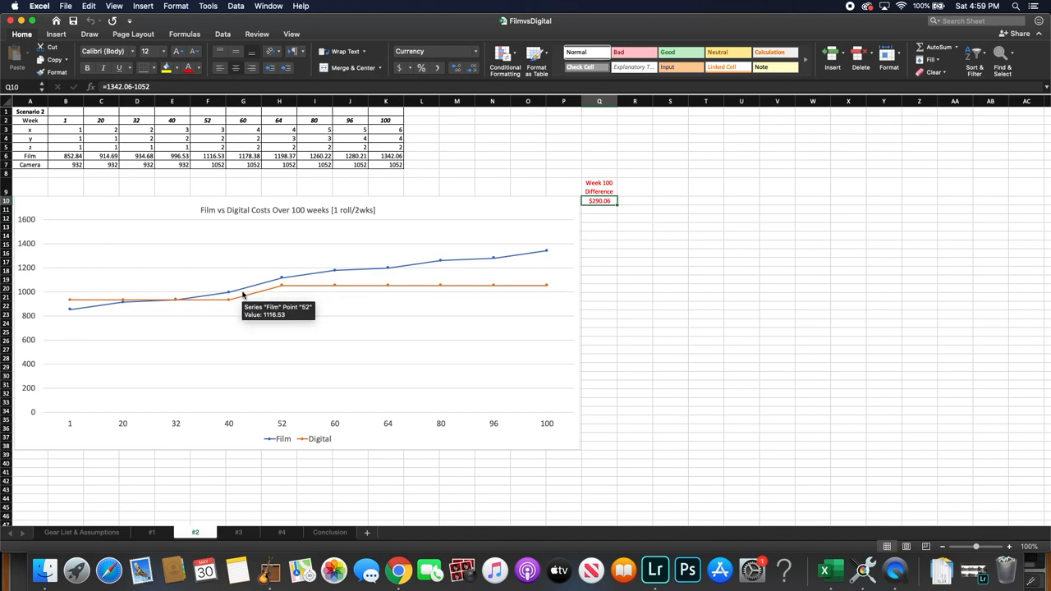
{"action": "mouse_move", "coordinate": [318, 288]}
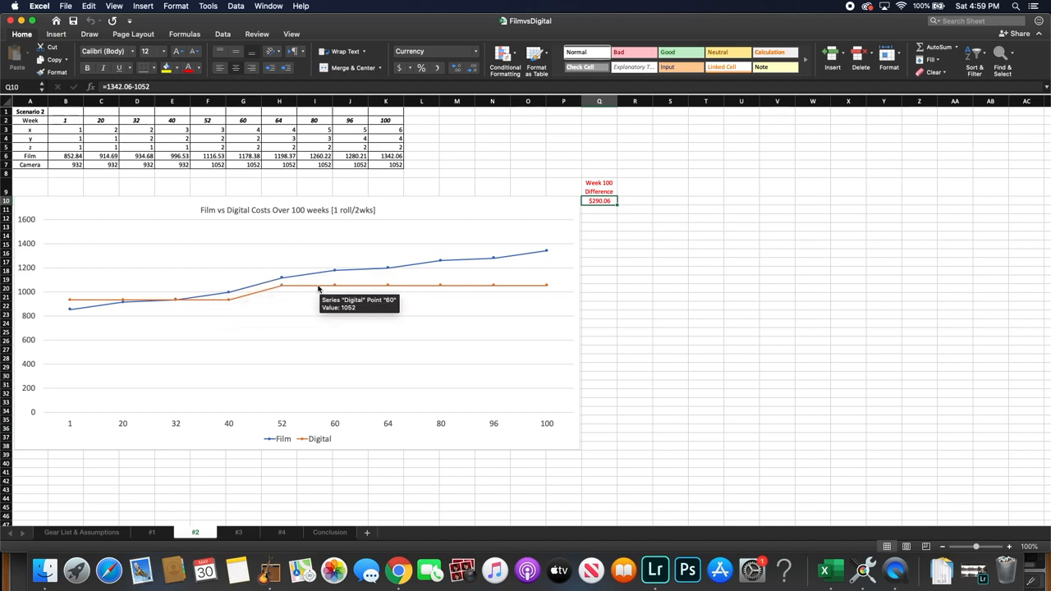
{"action": "mouse_move", "coordinate": [547, 255]}
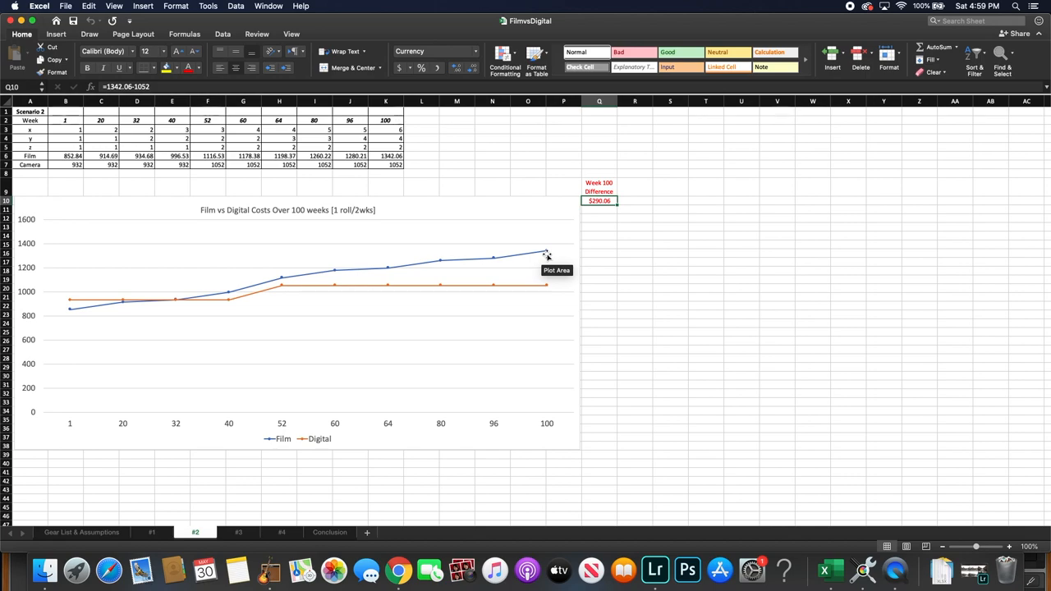
{"action": "mouse_move", "coordinate": [276, 481]}
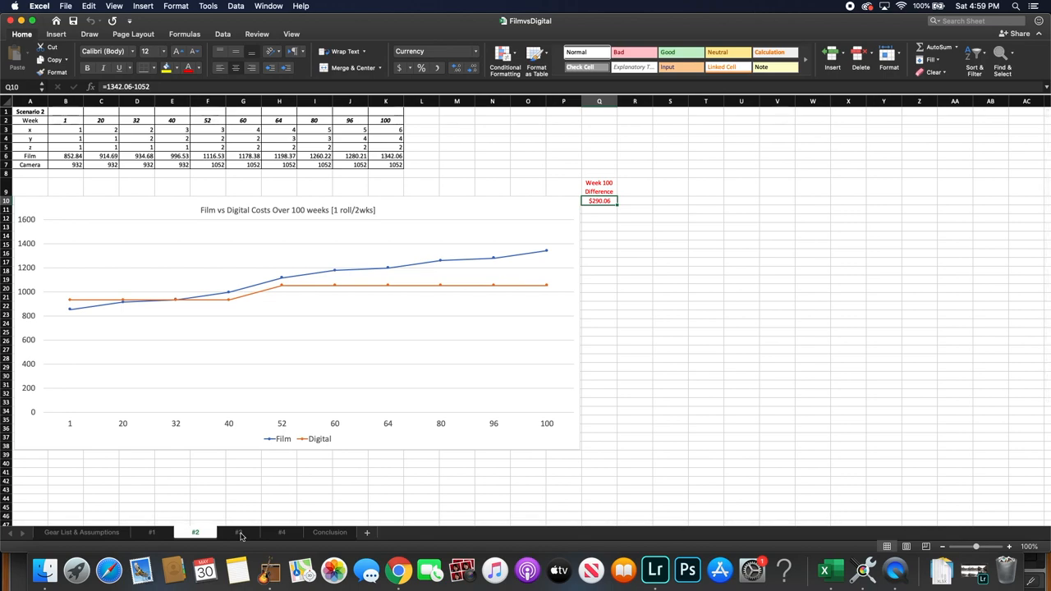
{"action": "left_click", "coordinate": [238, 532]}
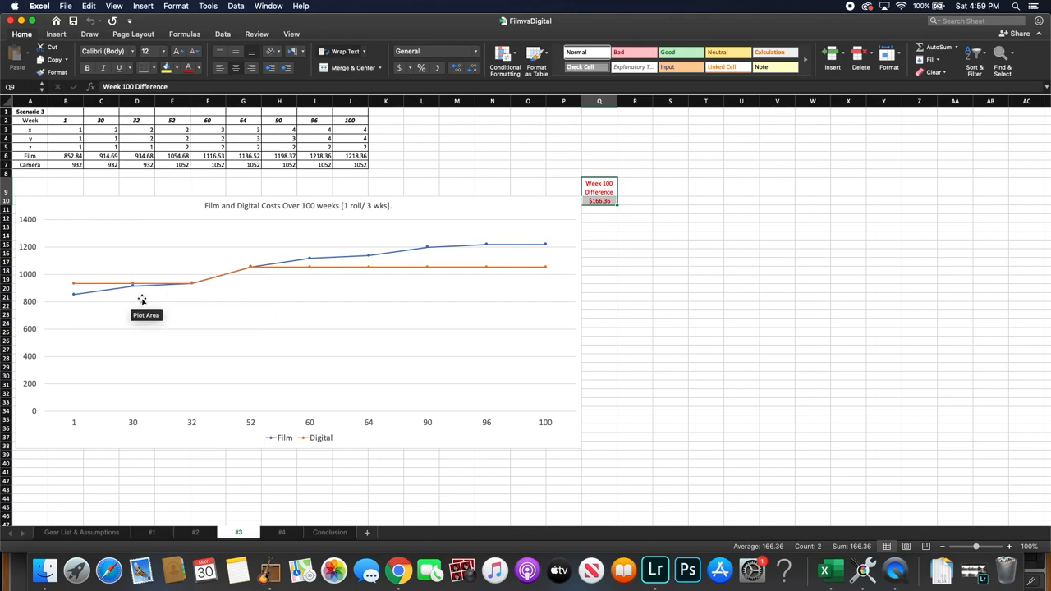
{"action": "mouse_move", "coordinate": [193, 286]}
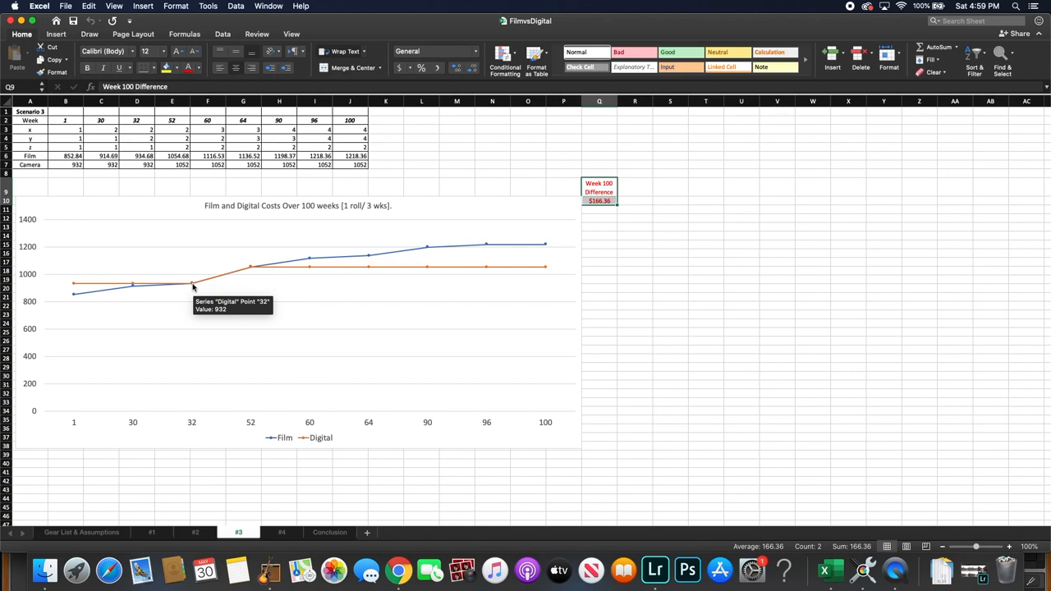
{"action": "mouse_move", "coordinate": [197, 294]}
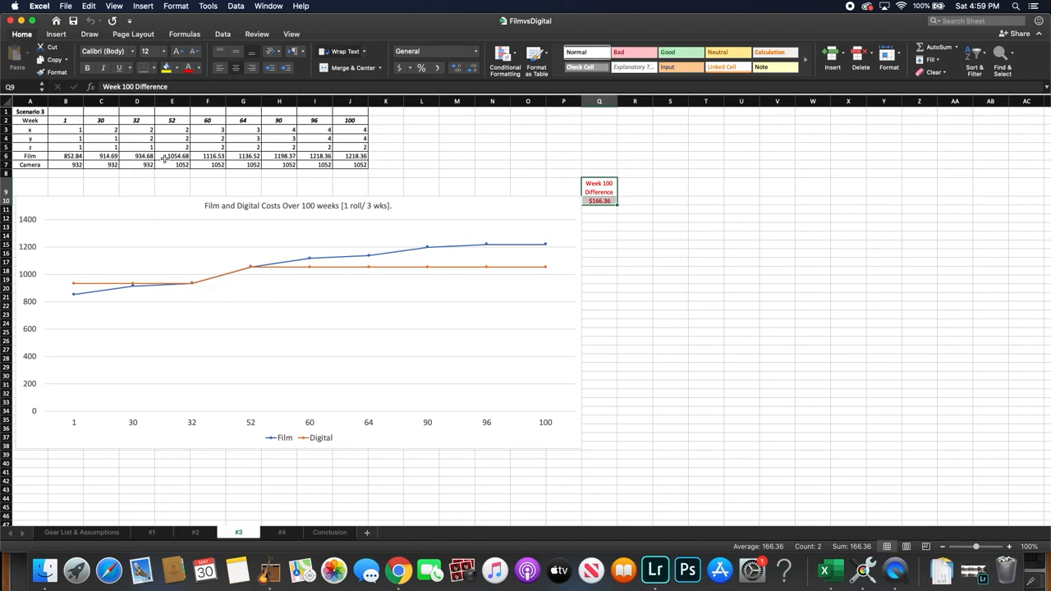
{"action": "mouse_move", "coordinate": [210, 282]}
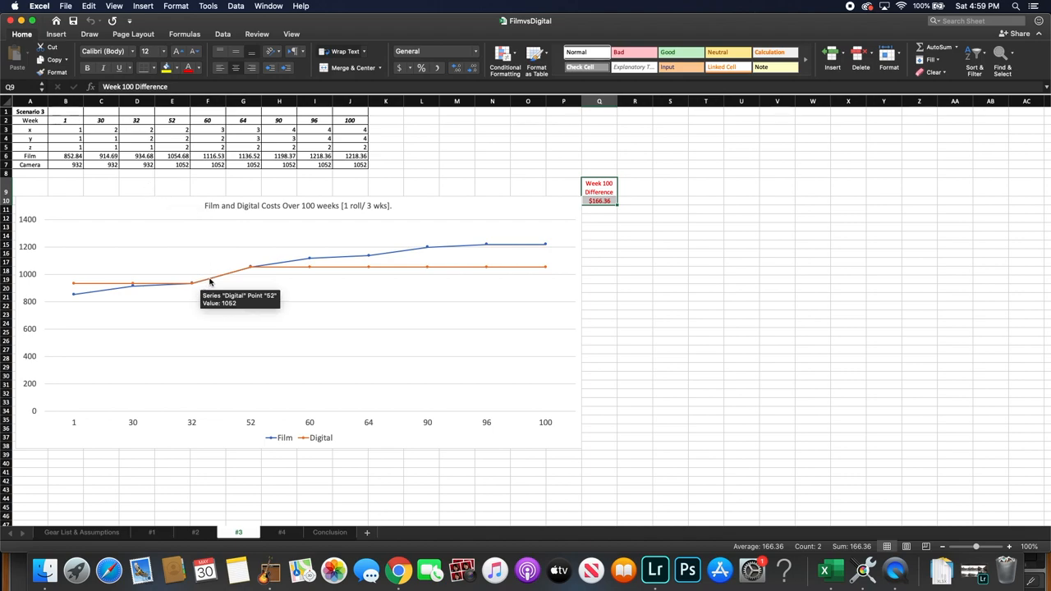
{"action": "mouse_move", "coordinate": [243, 279]}
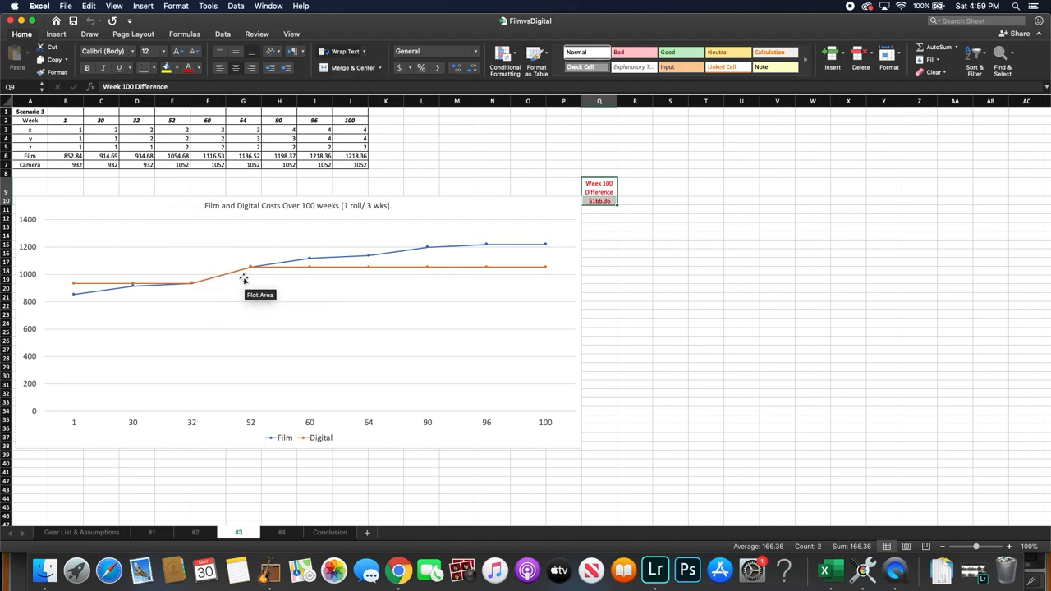
{"action": "mouse_move", "coordinate": [358, 263]}
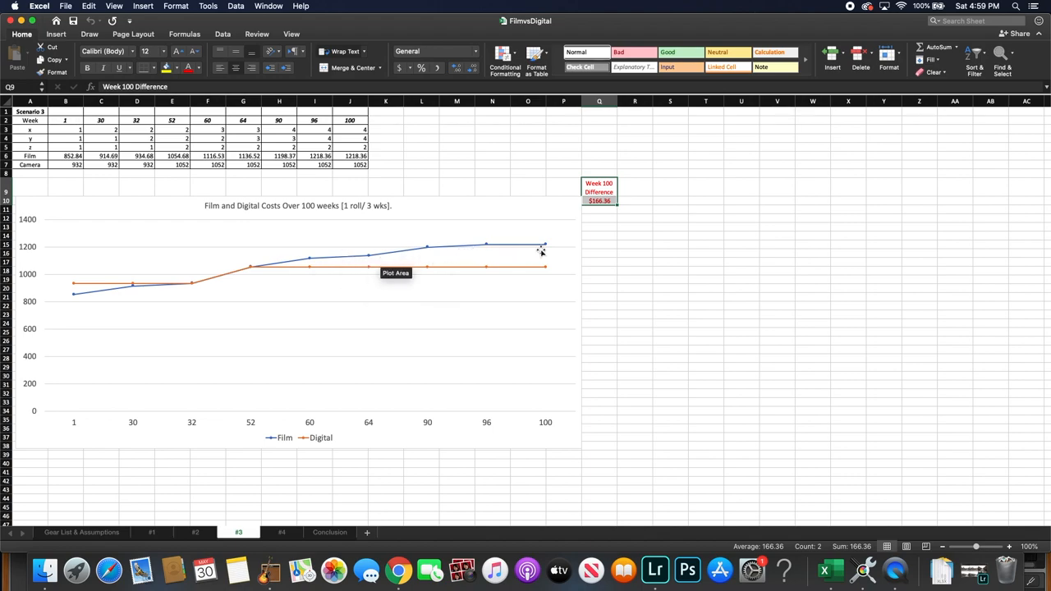
{"action": "mouse_move", "coordinate": [546, 248]}
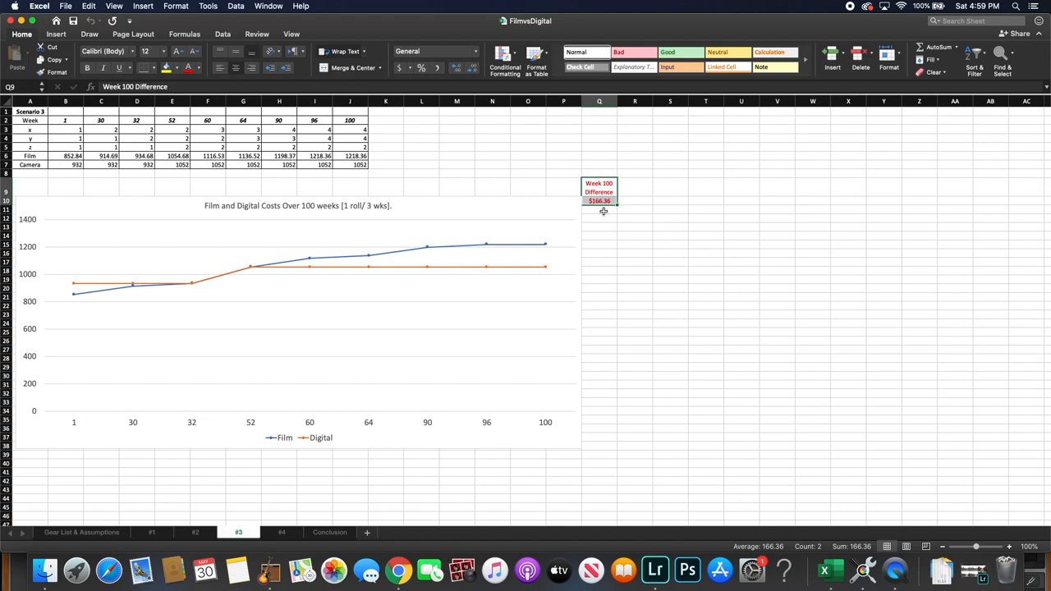
{"action": "left_click", "coordinate": [281, 532]}
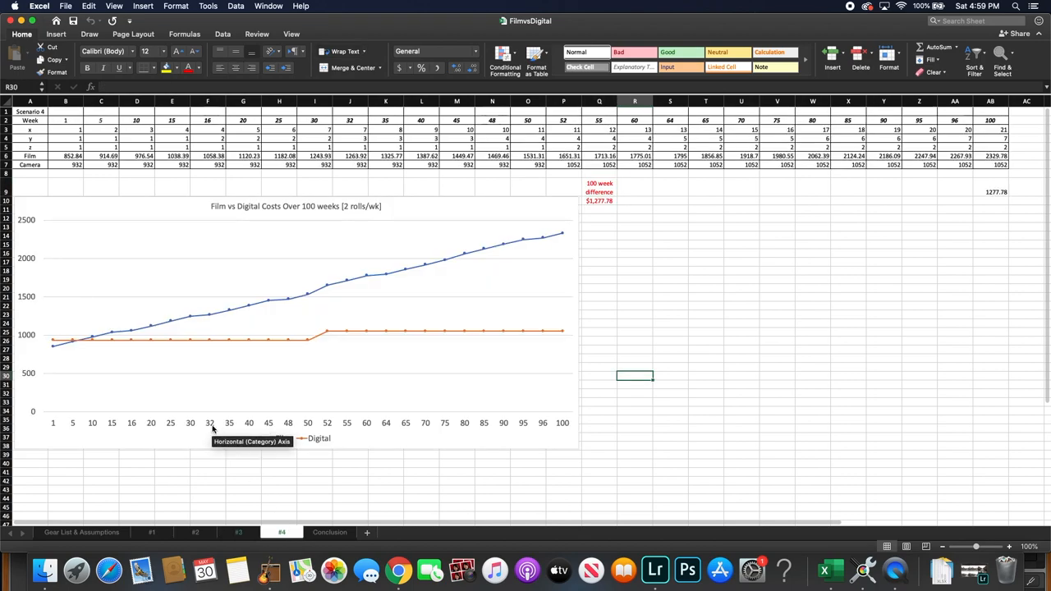
{"action": "mouse_move", "coordinate": [271, 345]}
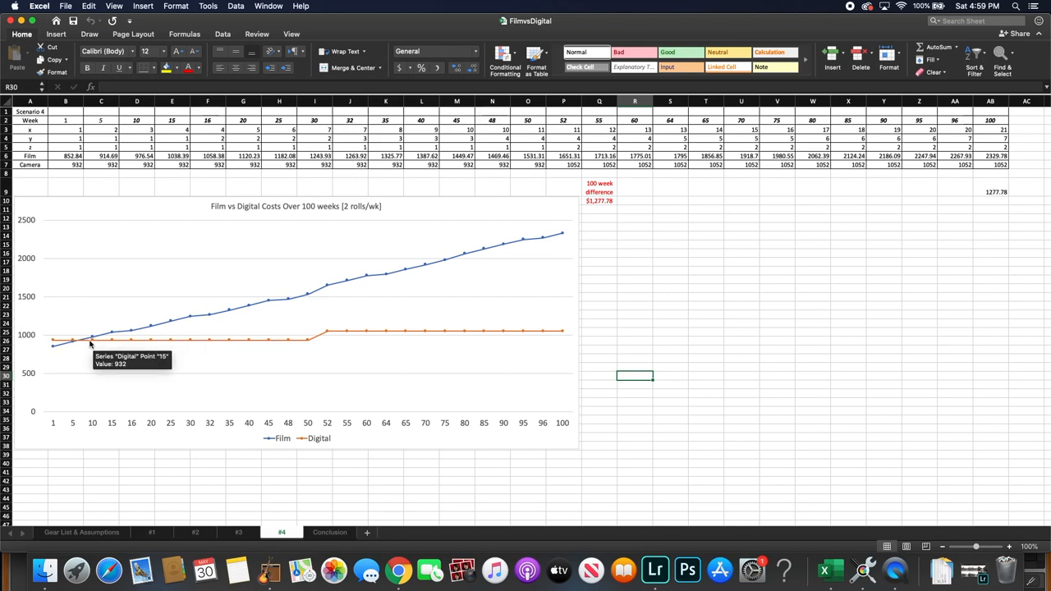
{"action": "mouse_move", "coordinate": [75, 343]}
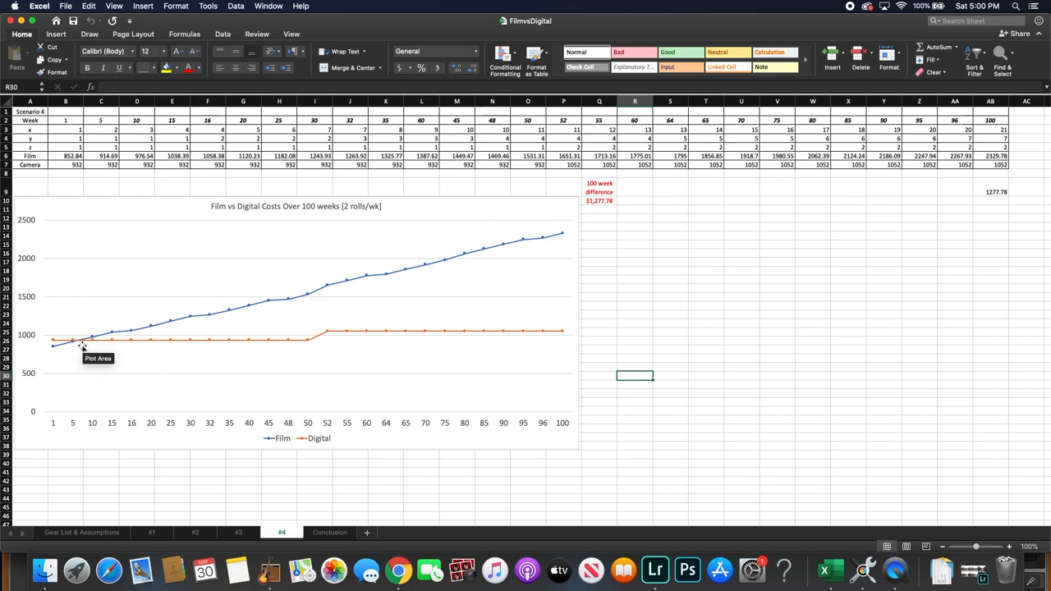
{"action": "mouse_move", "coordinate": [92, 340]}
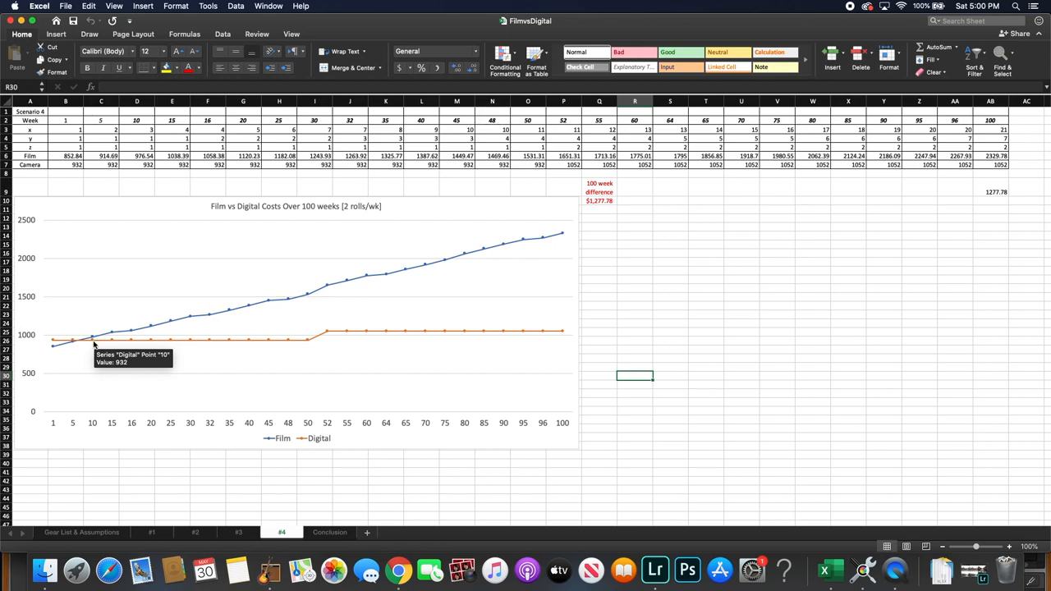
{"action": "mouse_move", "coordinate": [148, 335]}
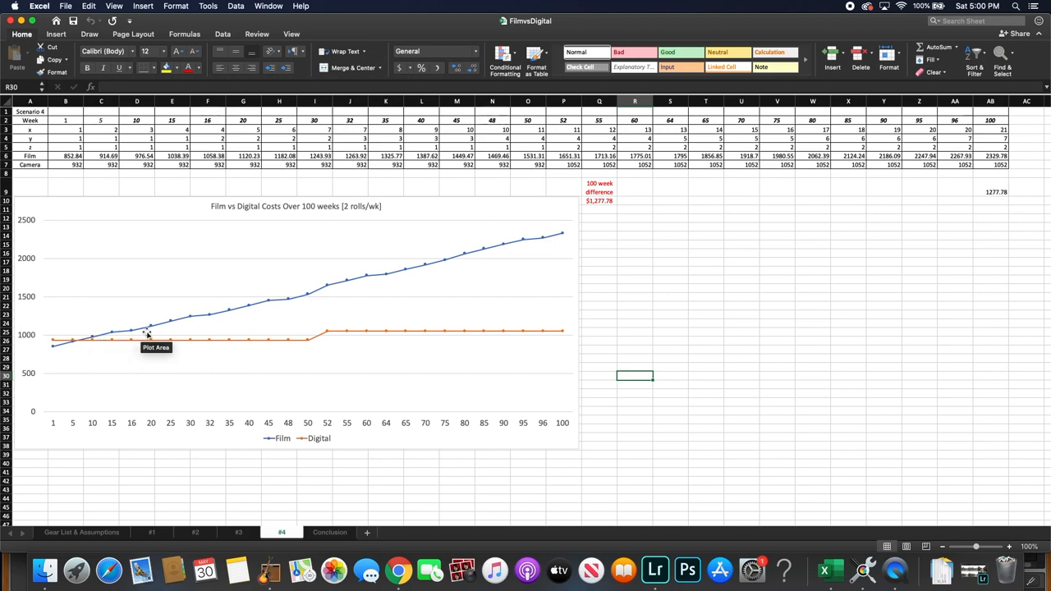
{"action": "mouse_move", "coordinate": [197, 318]}
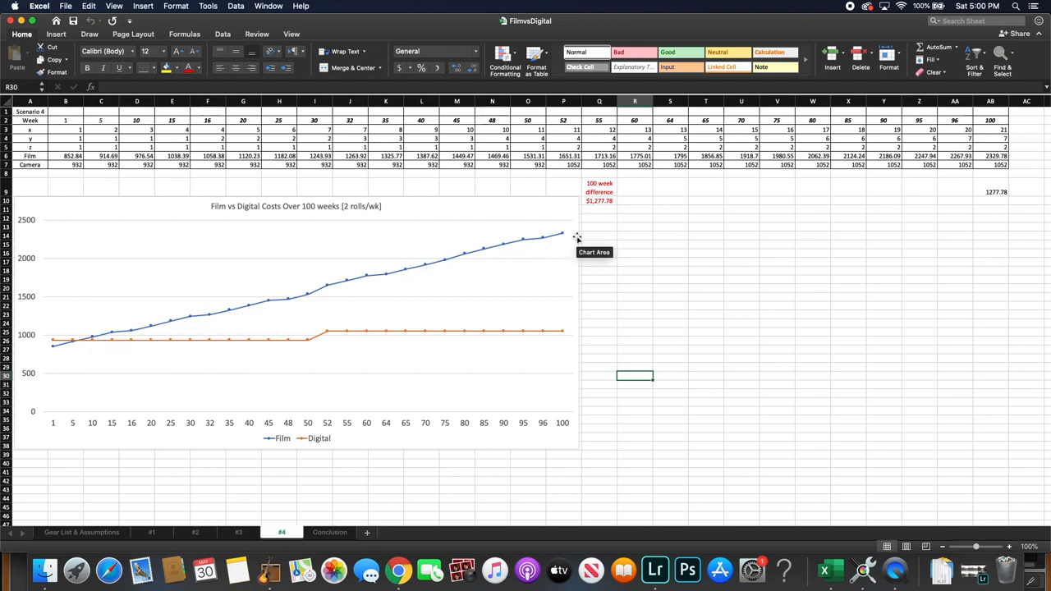
{"action": "mouse_move", "coordinate": [592, 217]}
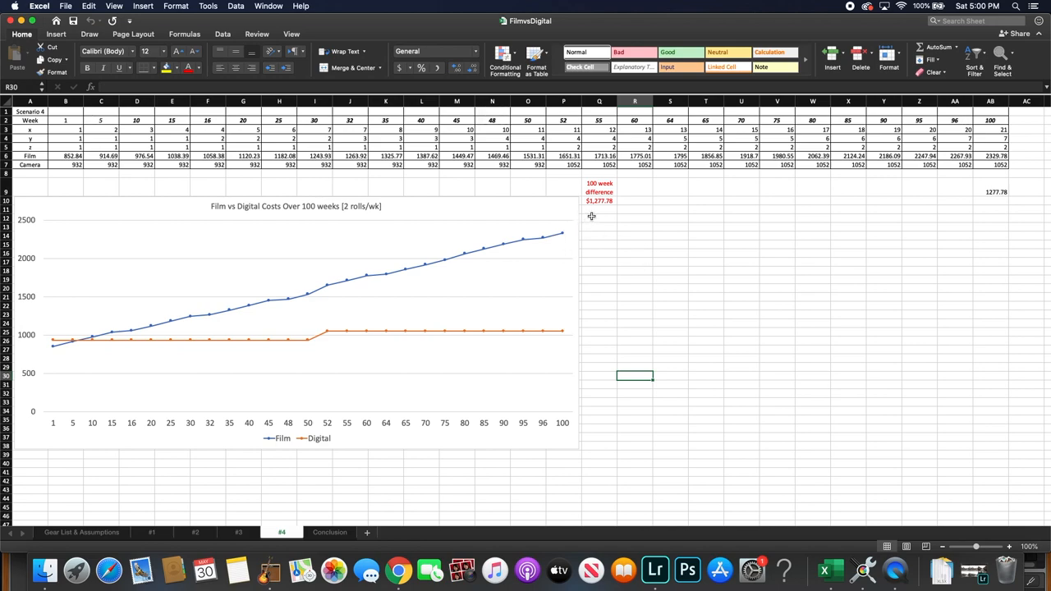
{"action": "mouse_move", "coordinate": [594, 204]}
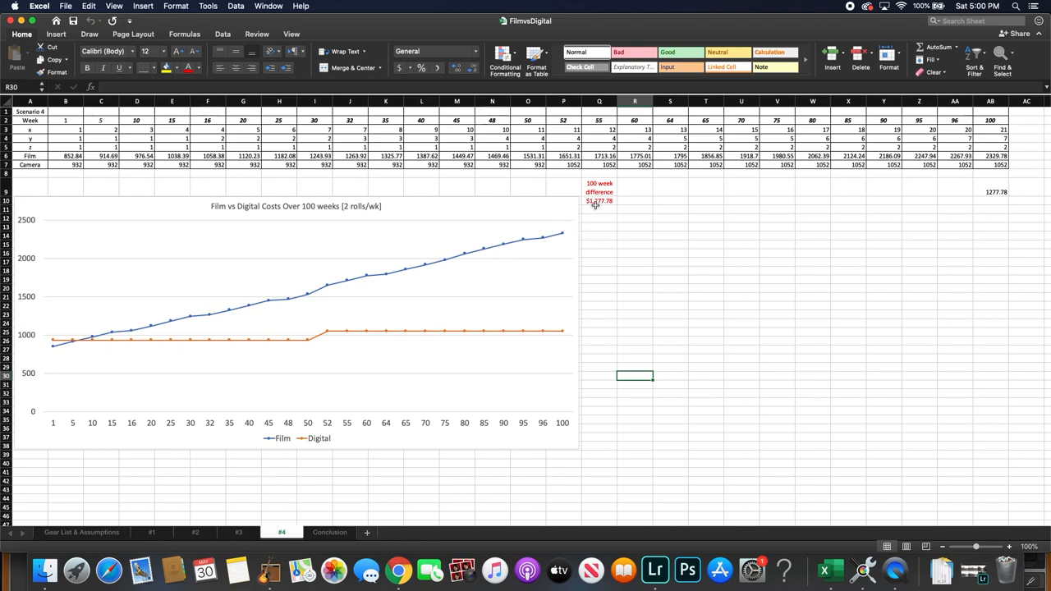
{"action": "mouse_move", "coordinate": [598, 207]}
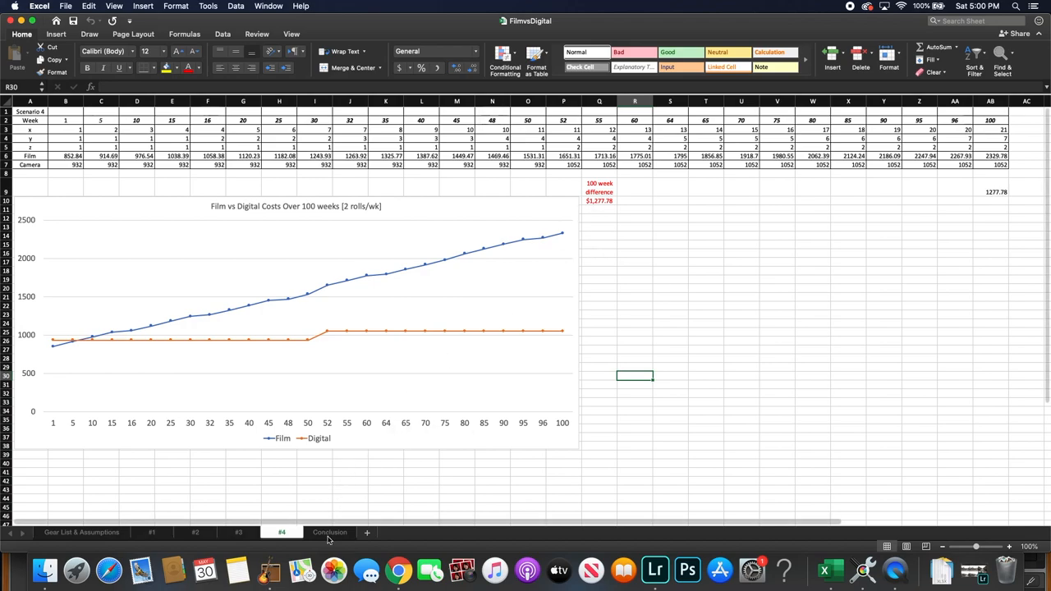
Show the Conclusion sheet with the three film-versus-digital findings
{"action": "left_click", "coordinate": [328, 532]}
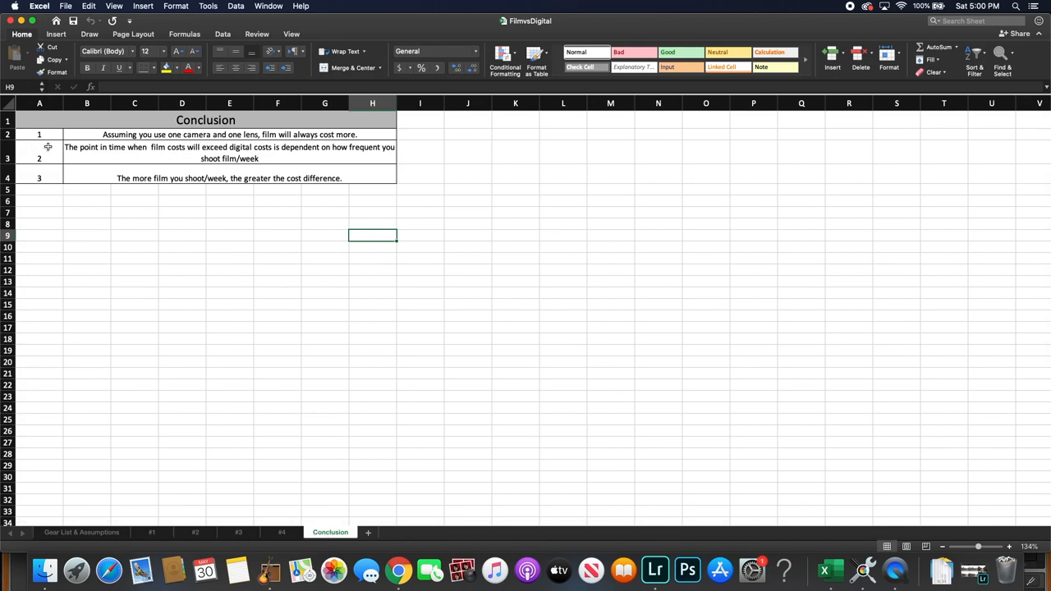
{"action": "mouse_move", "coordinate": [47, 148]}
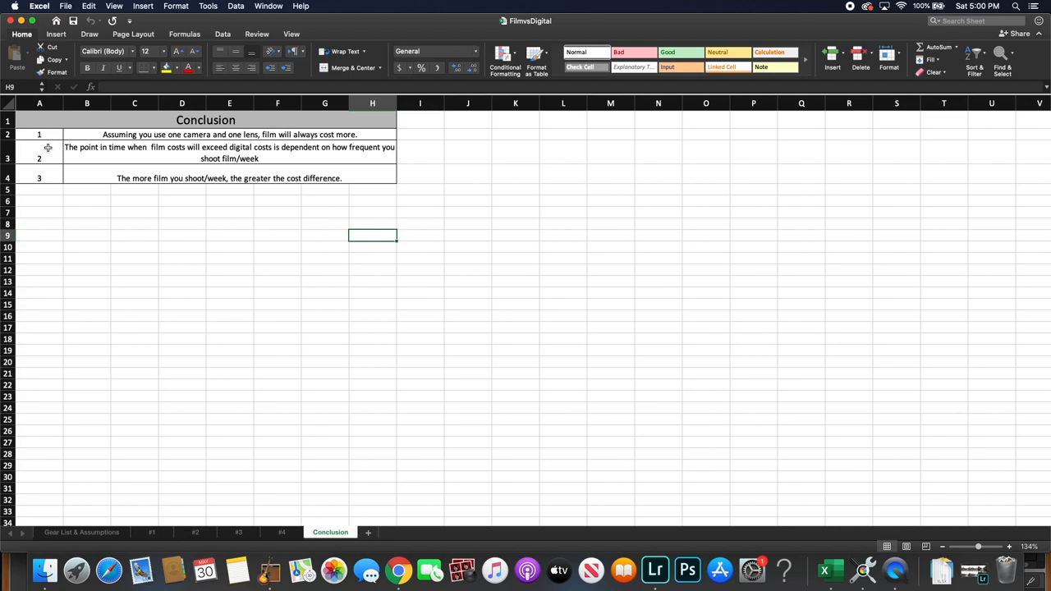
{"action": "mouse_move", "coordinate": [293, 161]}
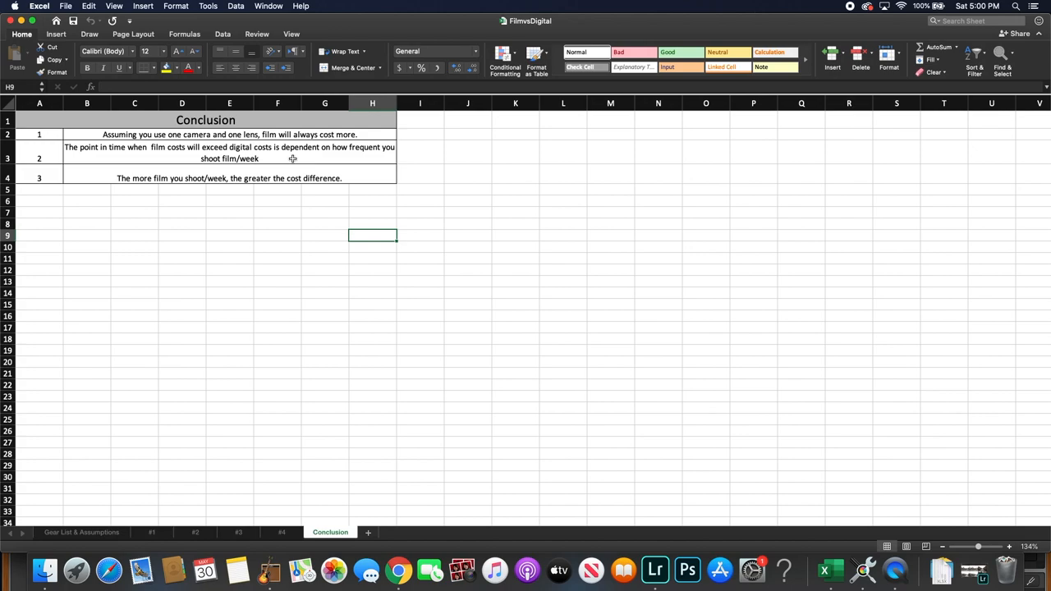
{"action": "mouse_move", "coordinate": [293, 158]}
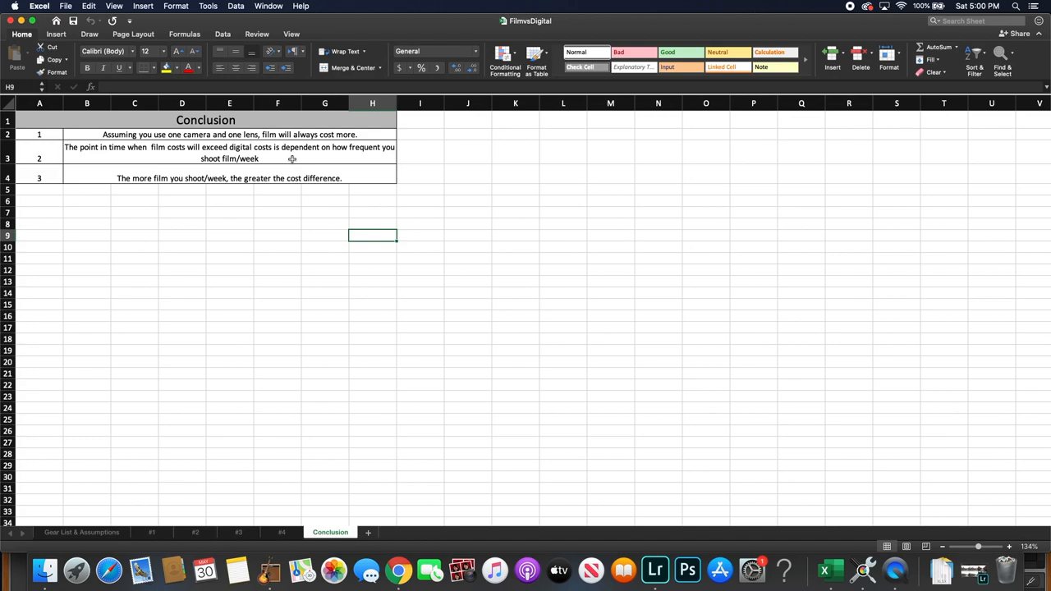
{"action": "mouse_move", "coordinate": [289, 160]}
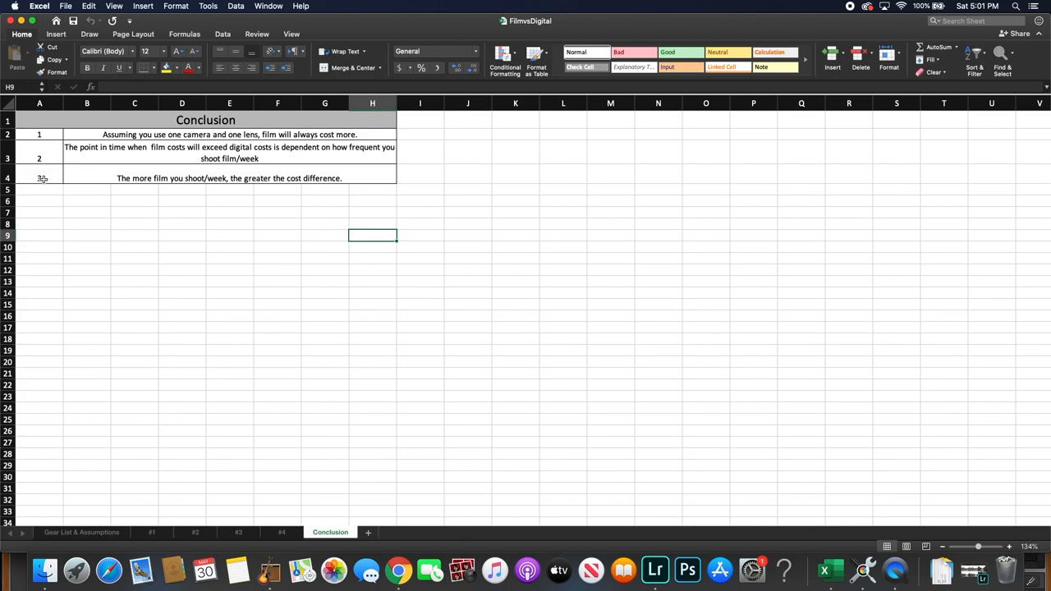
{"action": "mouse_move", "coordinate": [45, 177]}
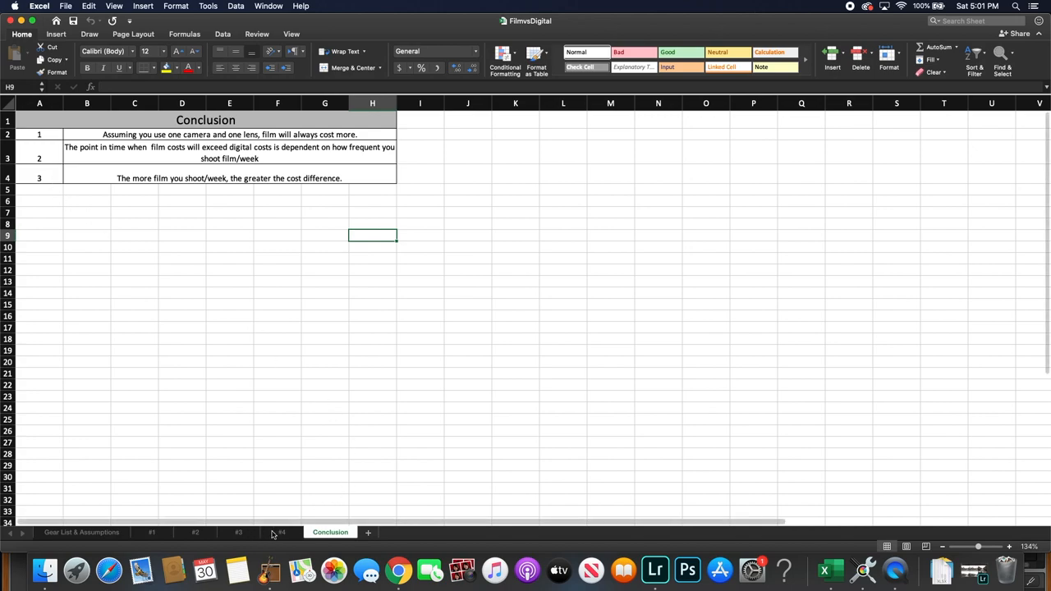
{"action": "left_click", "coordinate": [281, 532]}
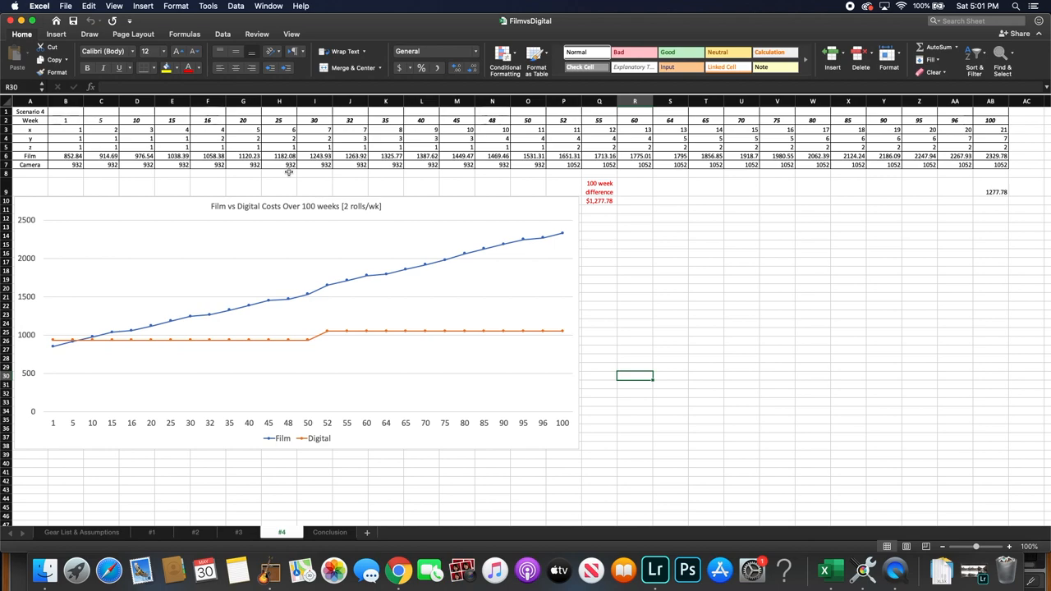
{"action": "mouse_move", "coordinate": [555, 233]}
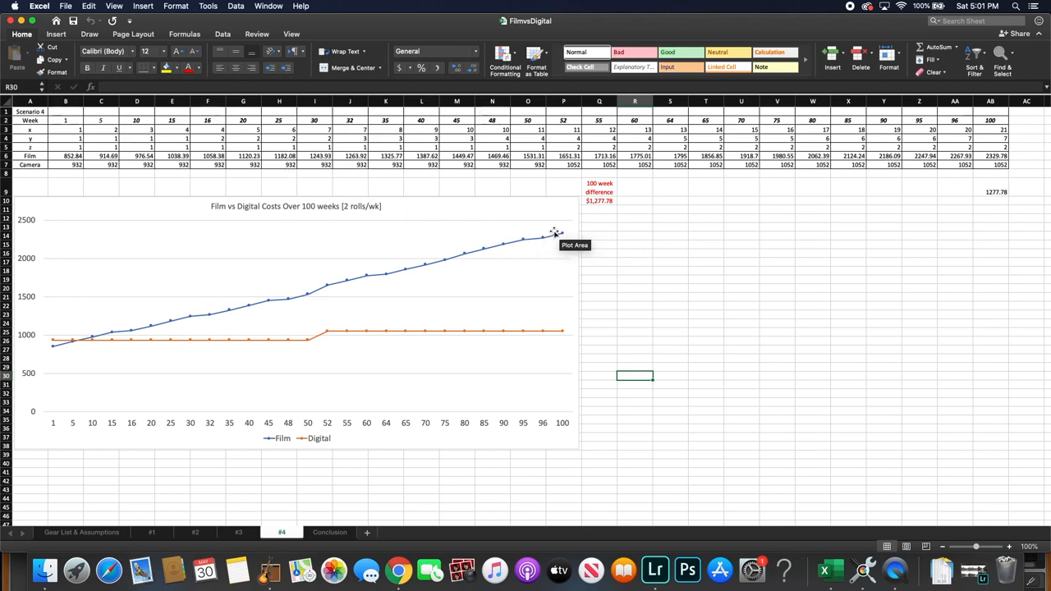
{"action": "mouse_move", "coordinate": [599, 205]}
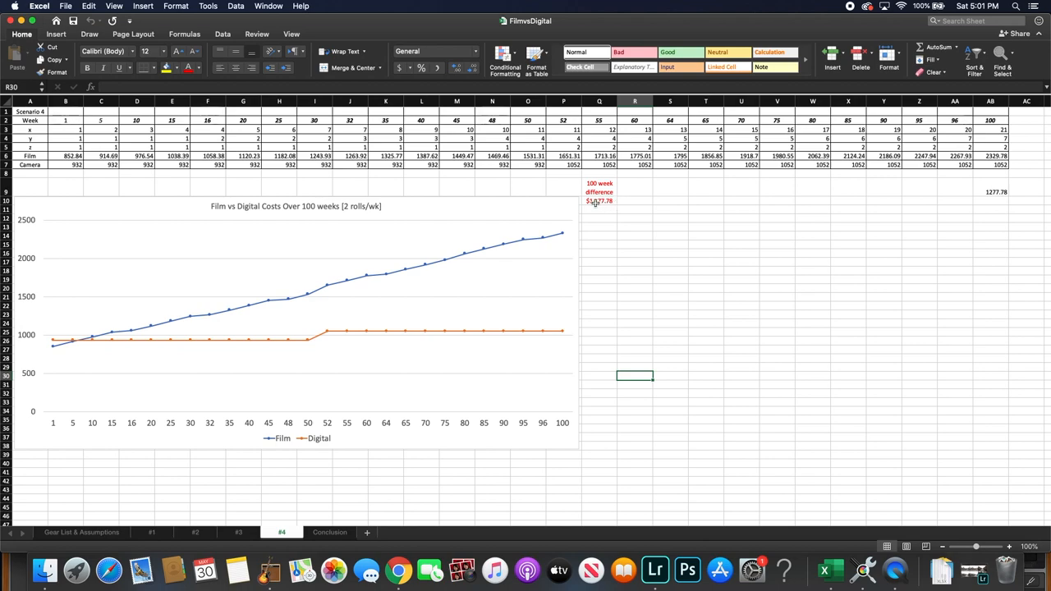
{"action": "mouse_move", "coordinate": [353, 215]}
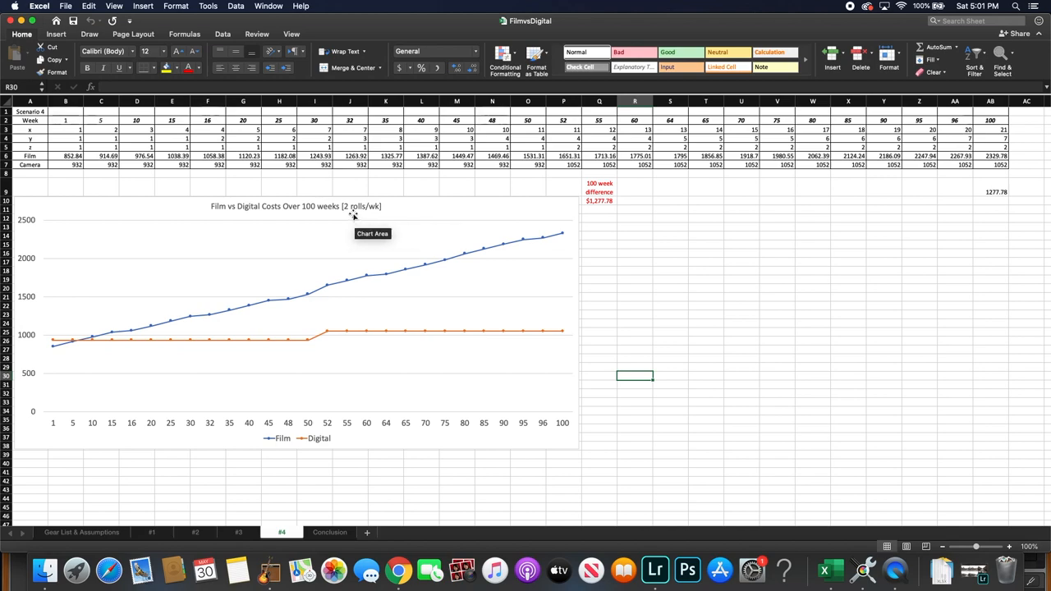
{"action": "mouse_move", "coordinate": [516, 203]}
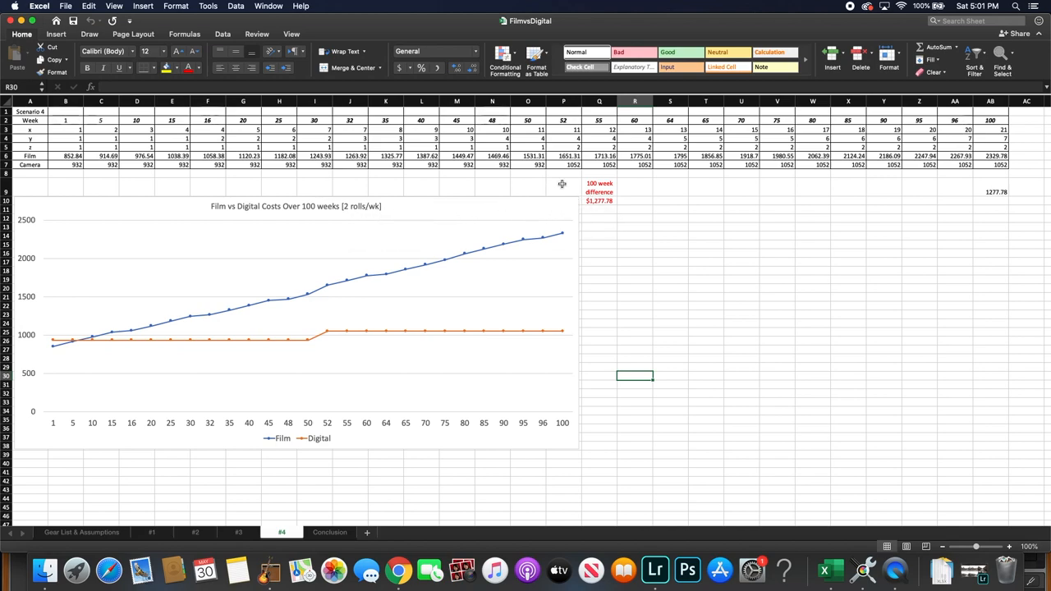
{"action": "left_click", "coordinate": [328, 532]}
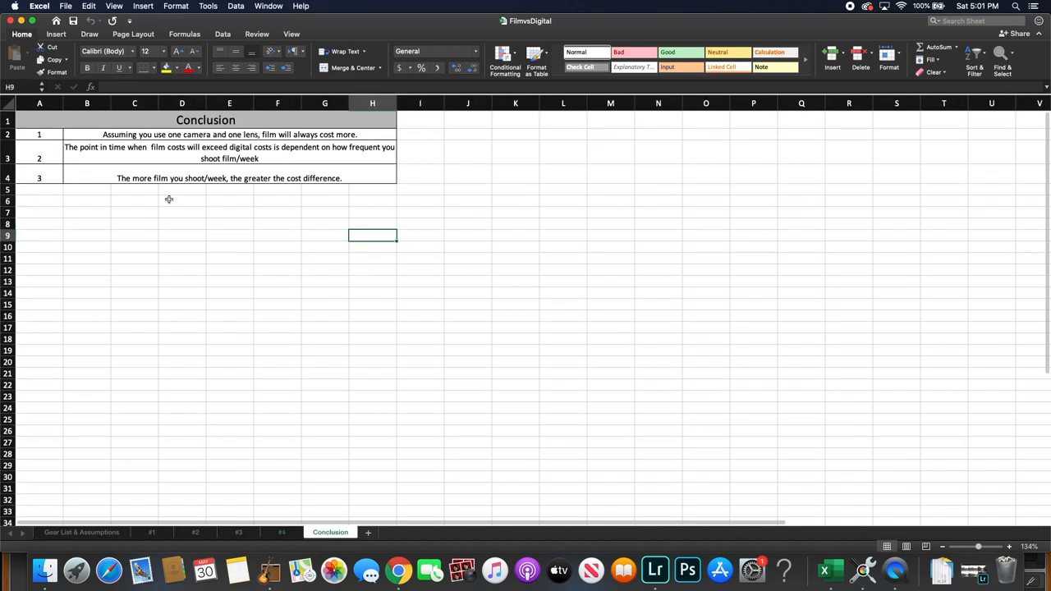